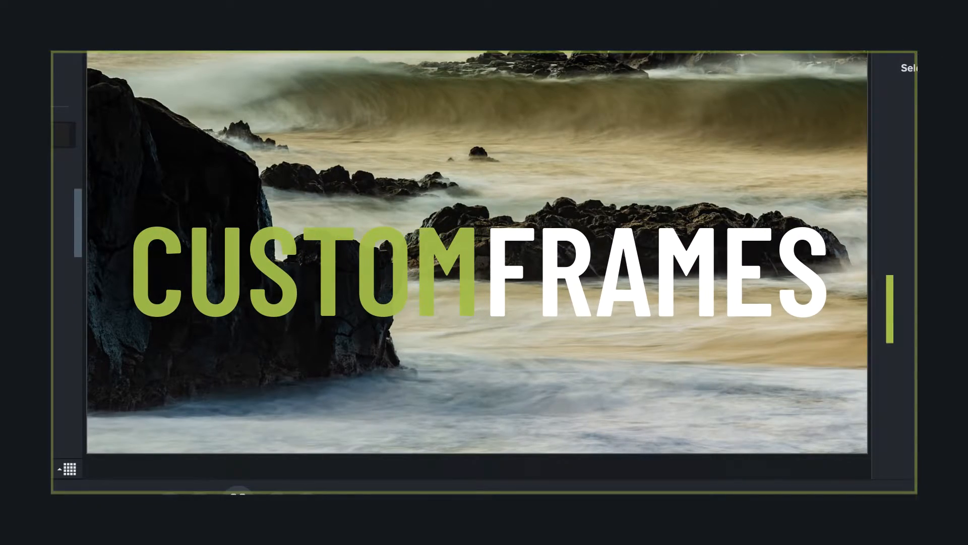
Bring Sketch forward with the iPad Pro frame document and its layer list in view
left_click(236, 502)
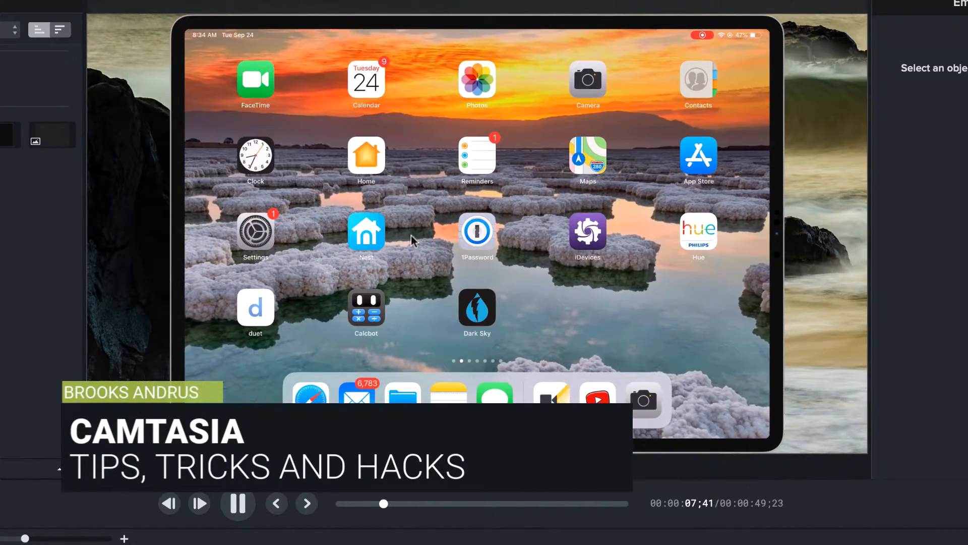
left_click(256, 230)
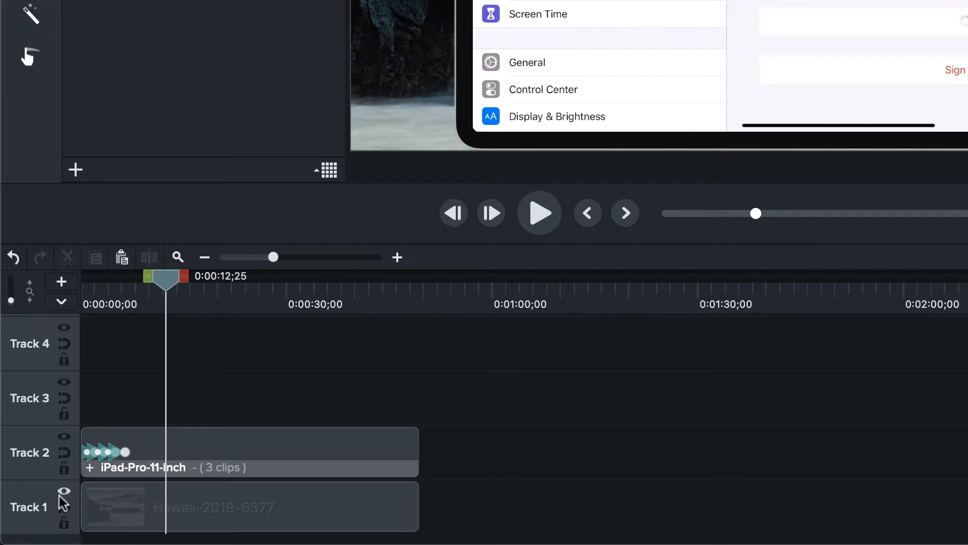
left_click(539, 212)
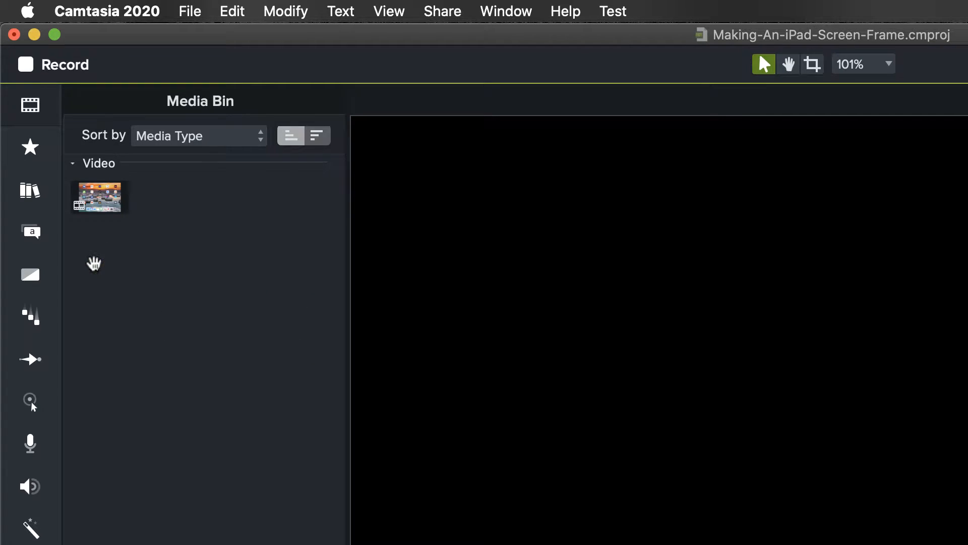
mouse_move(135, 303)
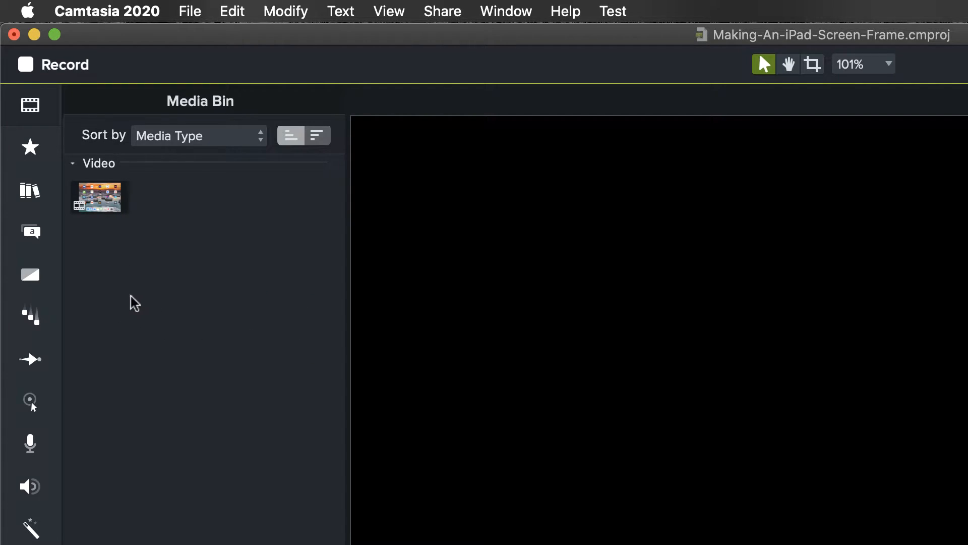
mouse_move(158, 278)
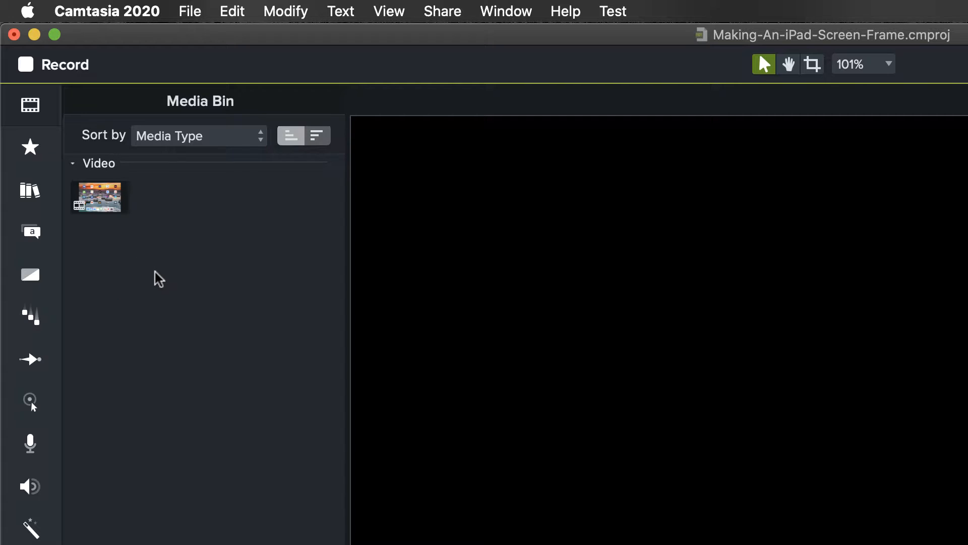
mouse_move(168, 294)
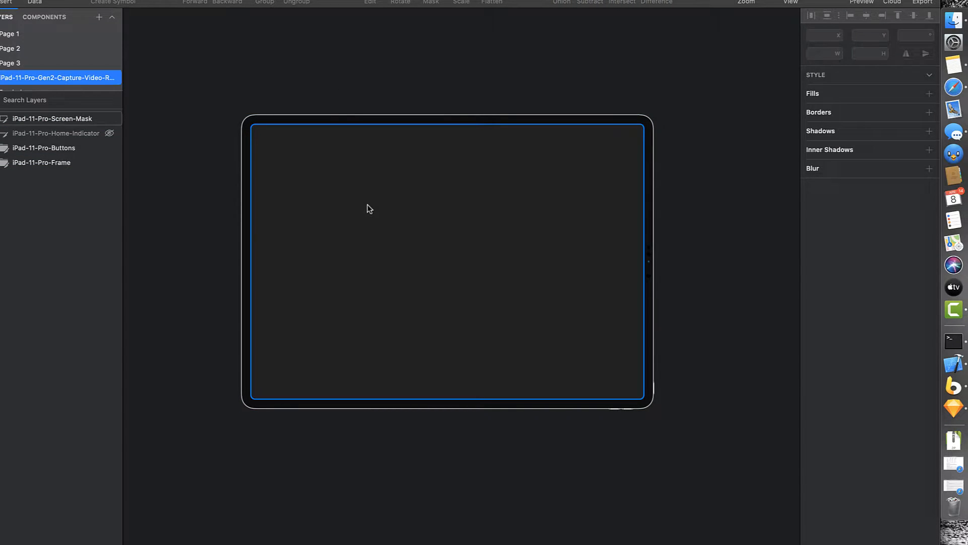
Select the iPad-11-Pro-Screen-Mask layer and confirm it measures 1920 by 1342 in the Inspector
left_click(53, 118)
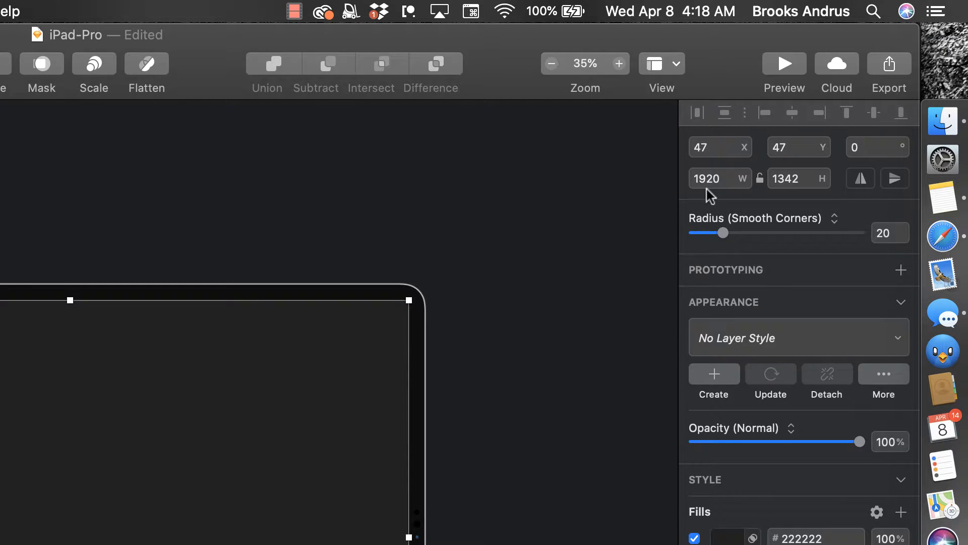
left_click(710, 179)
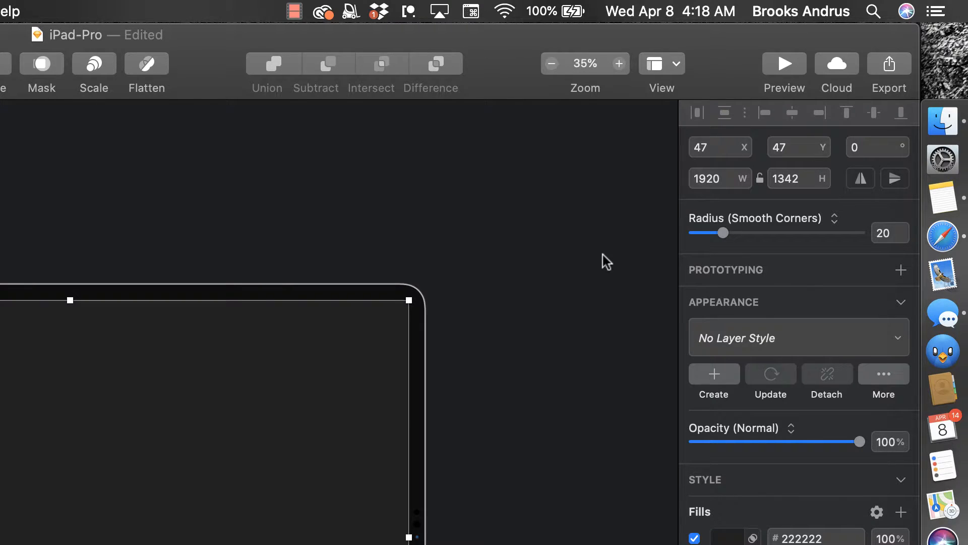
mouse_move(532, 269)
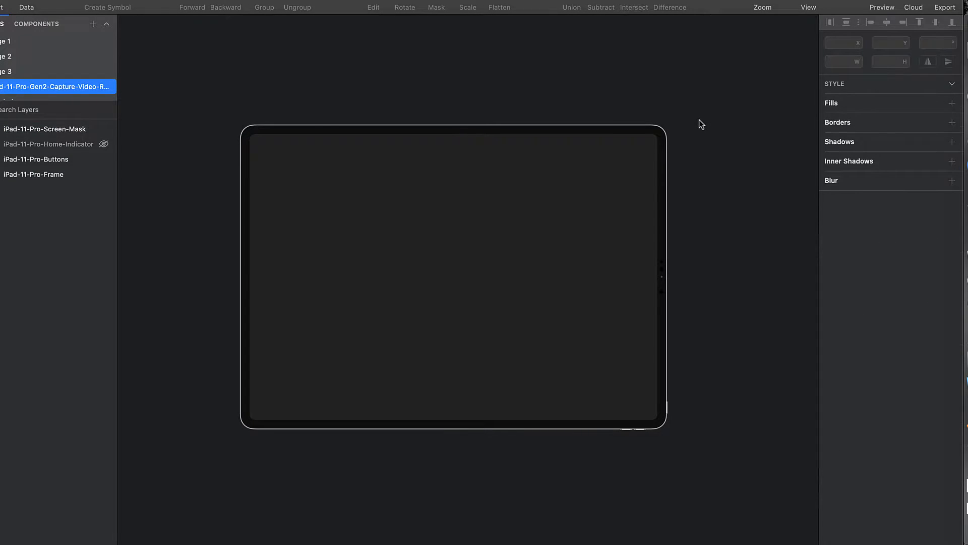
left_click(44, 130)
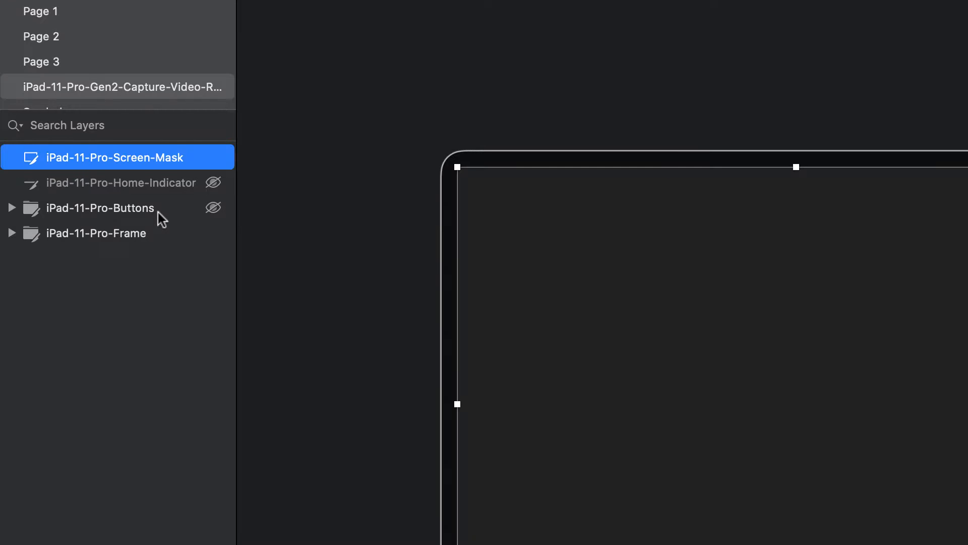
Review the mask's fill, 2-pixel border and PDF export preset further down the Inspector
left_click(96, 233)
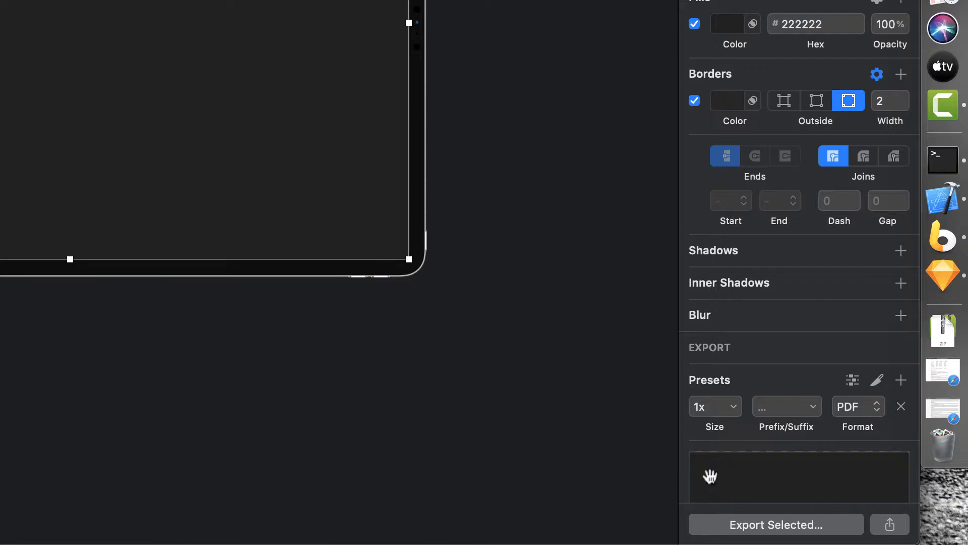
scroll("down", 3)
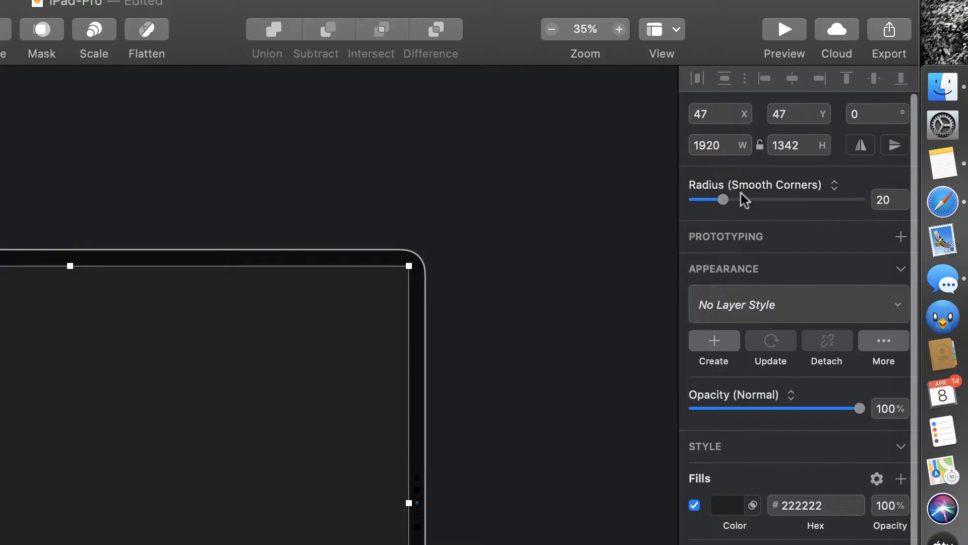
scroll("down", 3)
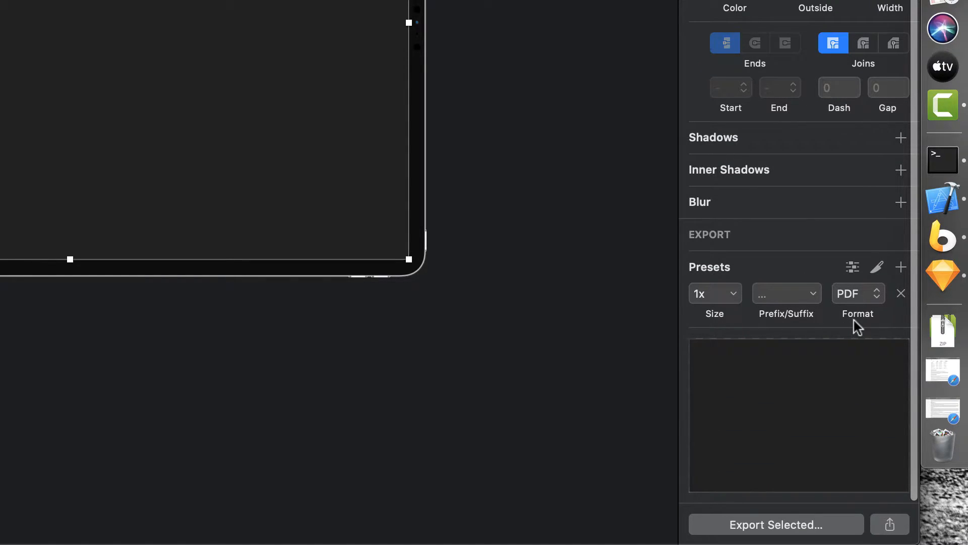
mouse_move(508, 100)
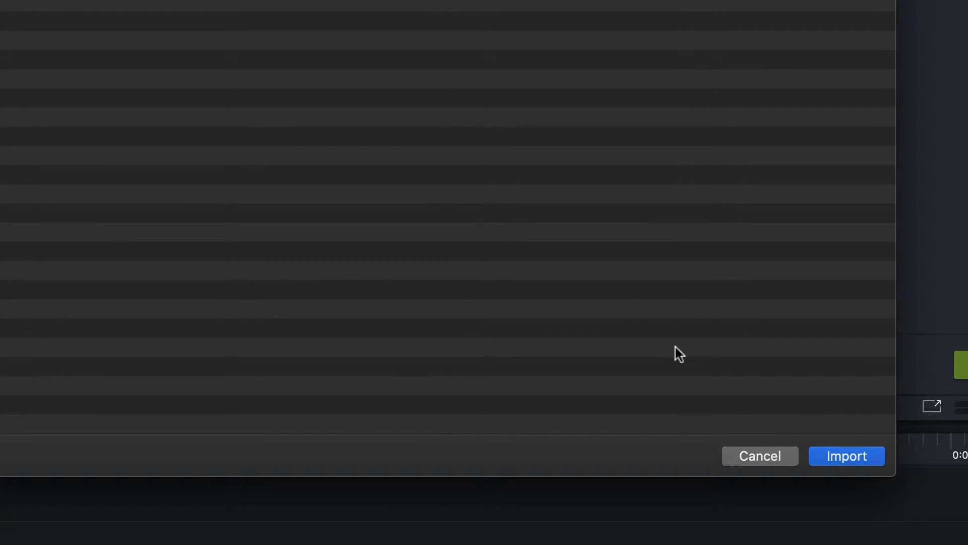
Import the exported iPad-11-Pro buttons, frame and screen-mask PDFs into the Media Bin
left_click(846, 456)
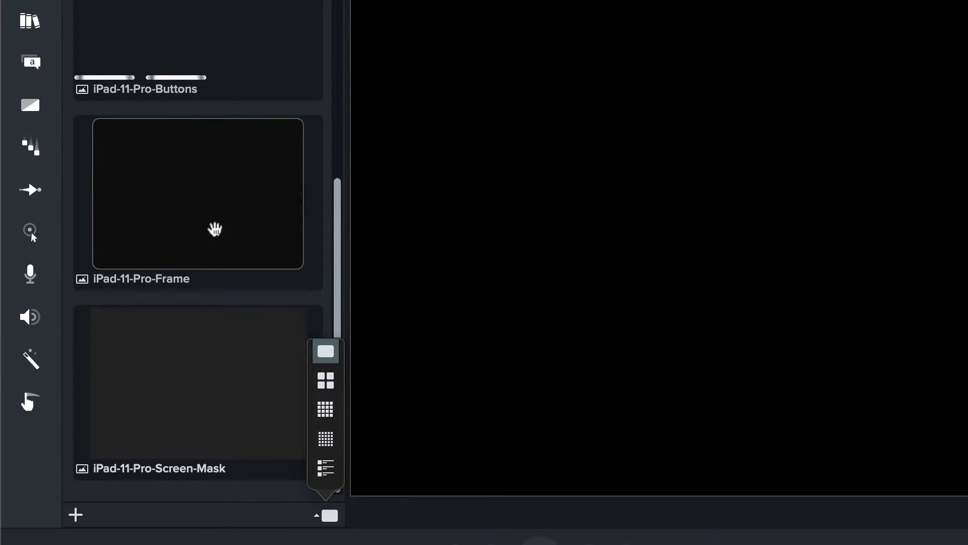
mouse_move(170, 413)
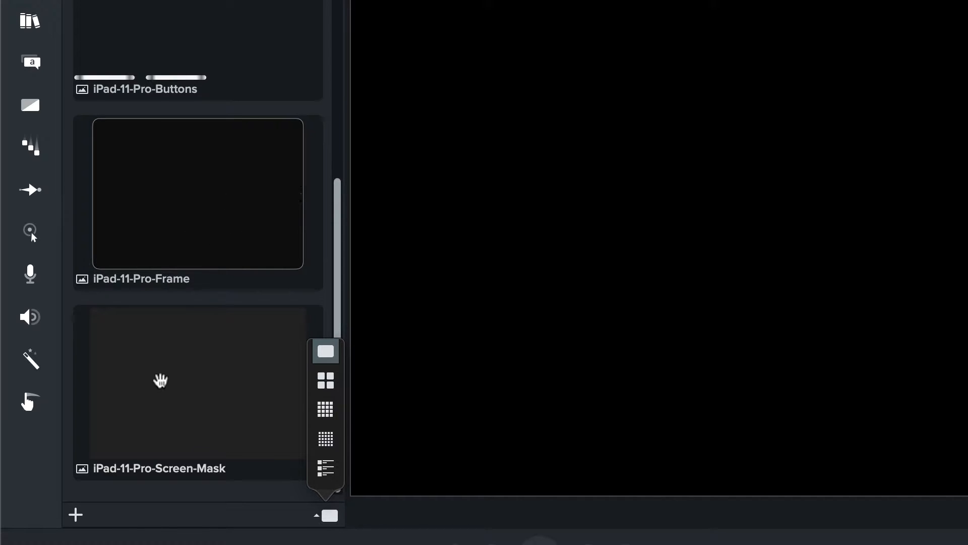
mouse_move(179, 209)
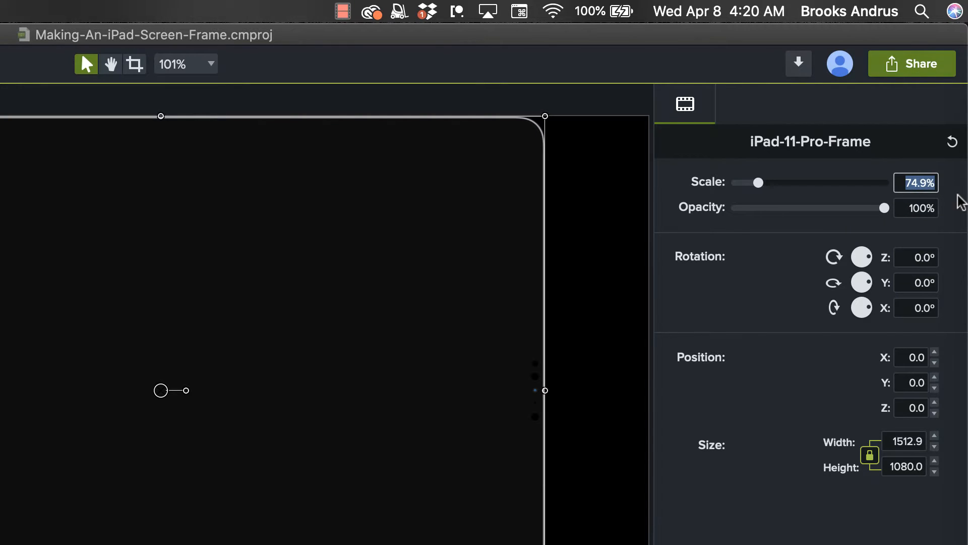
Set the iPad-11-Pro-Frame clip's scale to 100 so it fills the canvas at full size
type("100.0%")
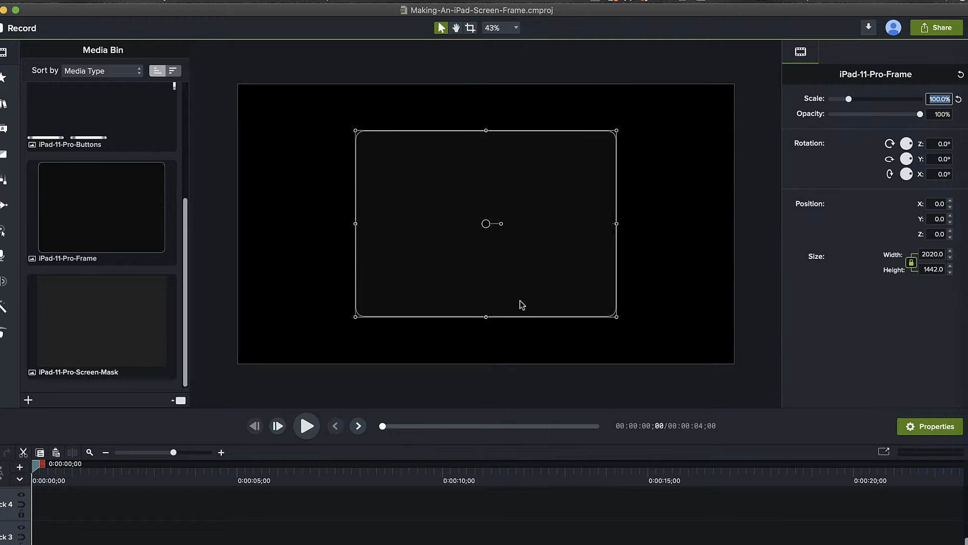
left_click(516, 28)
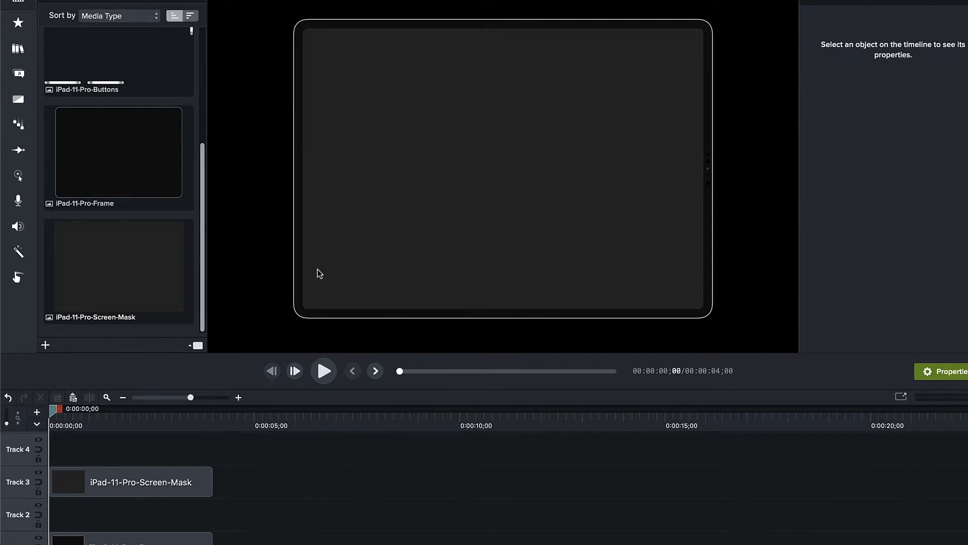
mouse_move(359, 181)
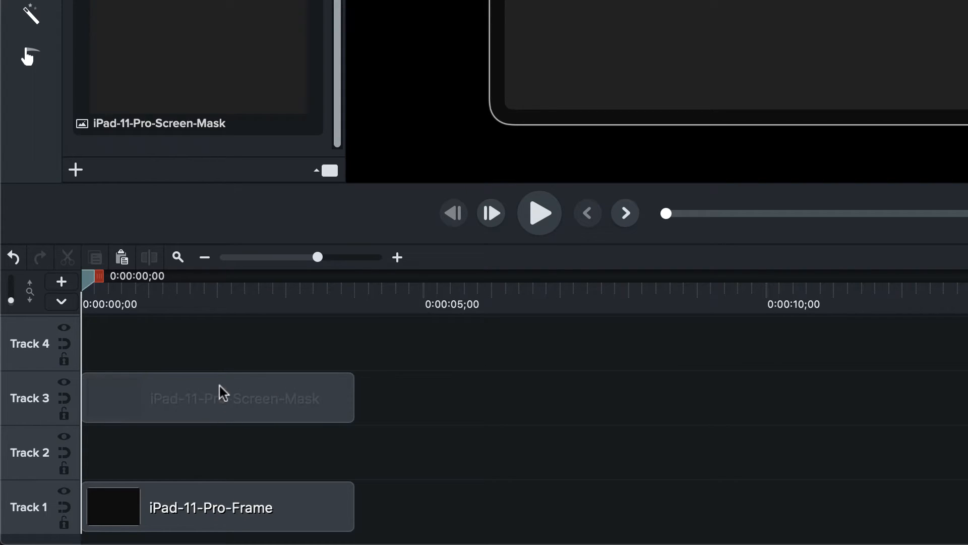
mouse_move(84, 400)
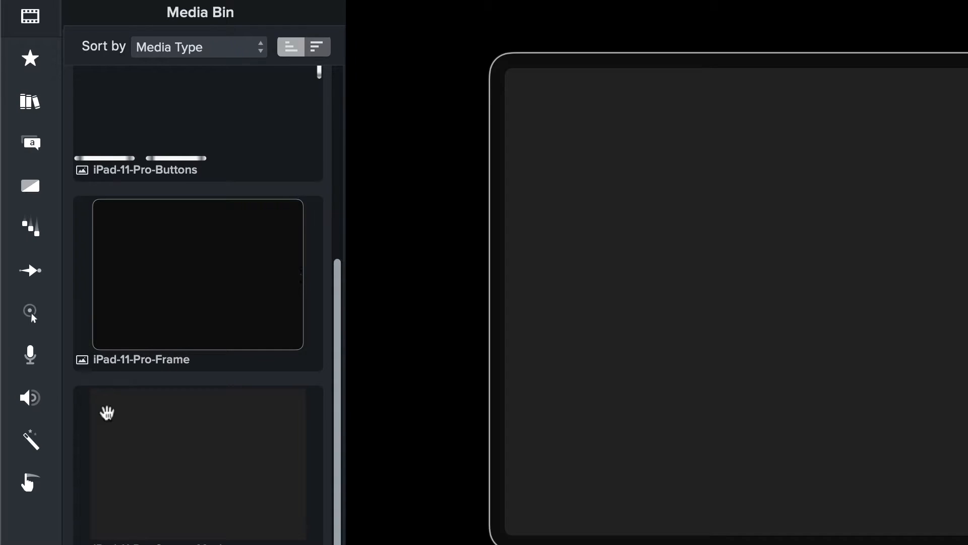
Add the 1920x1342 Mobile placeholder from the Library inside the iPad frame and show its properties
left_click(29, 102)
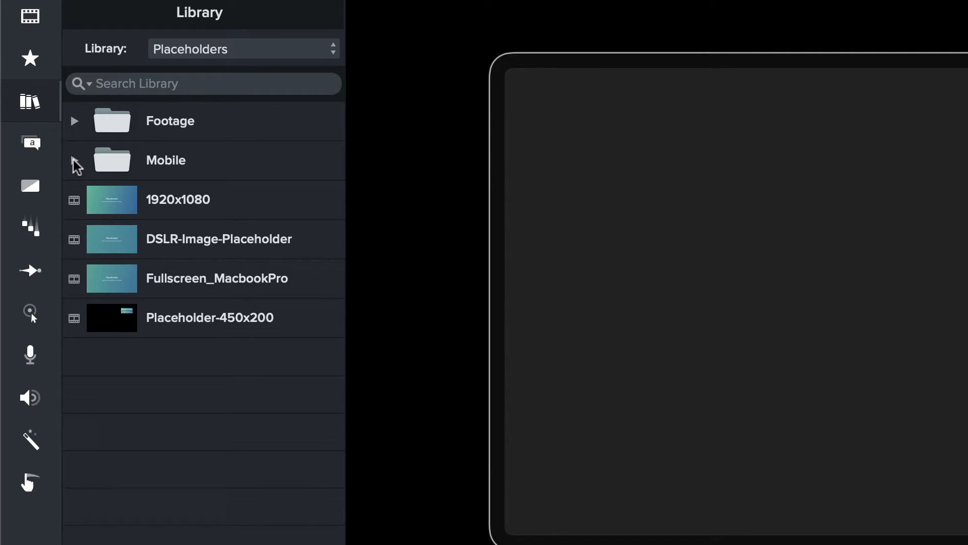
left_click(74, 160)
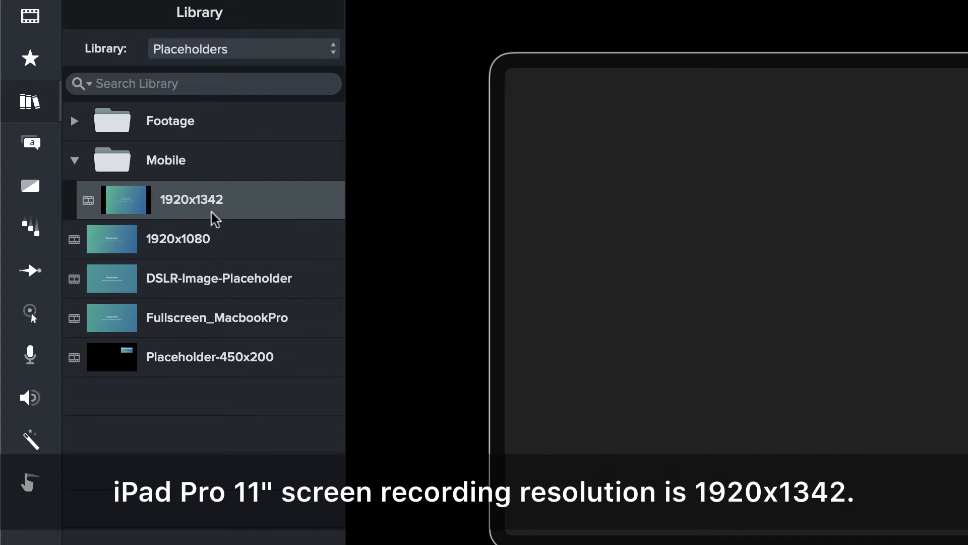
mouse_move(136, 207)
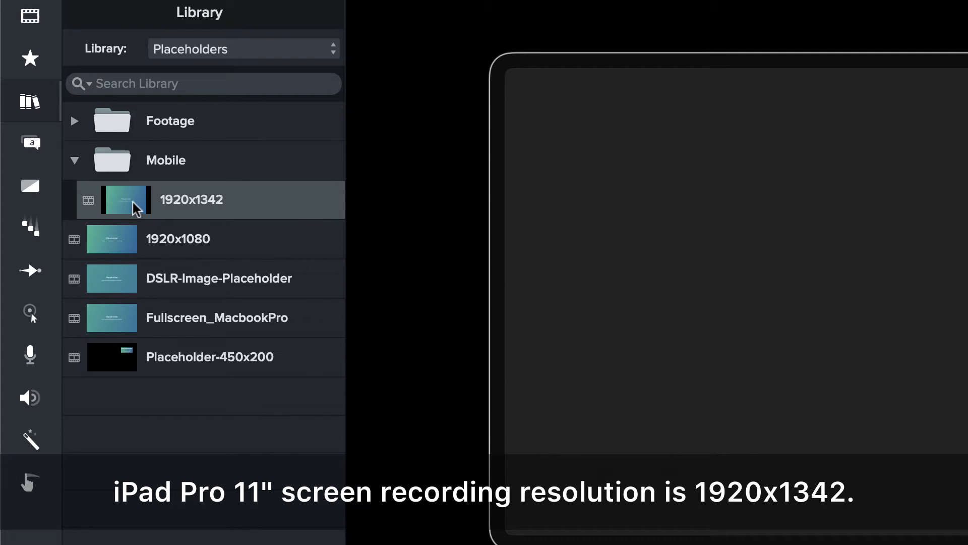
mouse_move(142, 209)
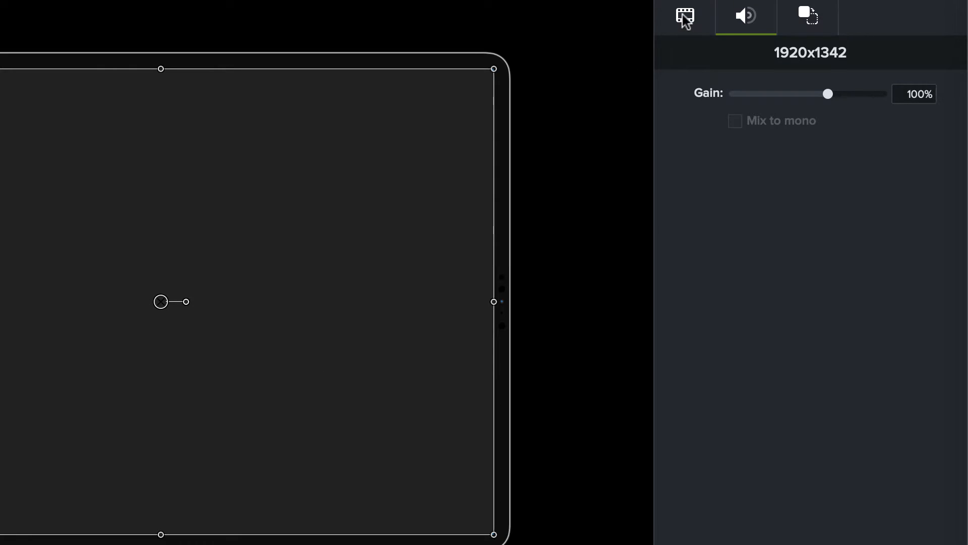
left_click(685, 16)
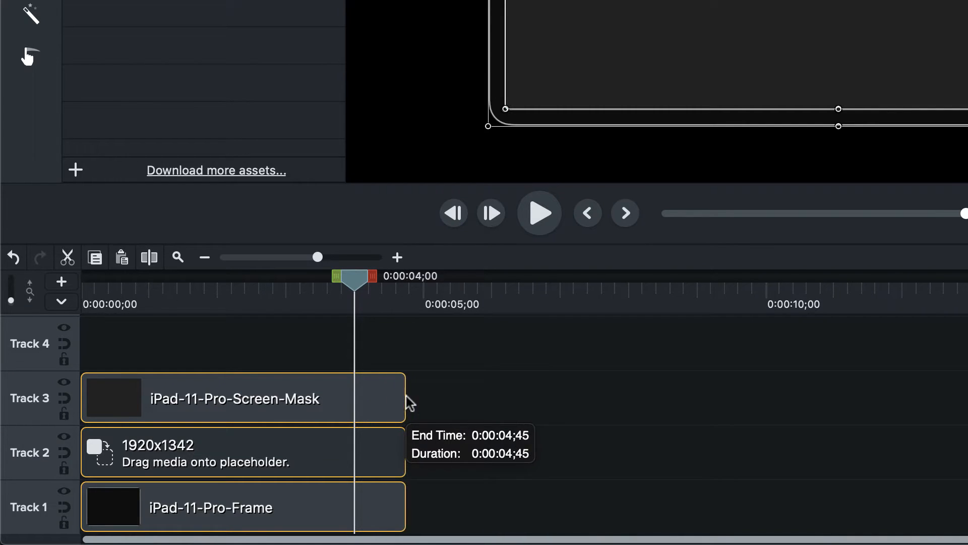
Extend the frame, placeholder and screen-mask clips together to end at about 0:00:10;01
left_click_drag(405, 399, 666, 399)
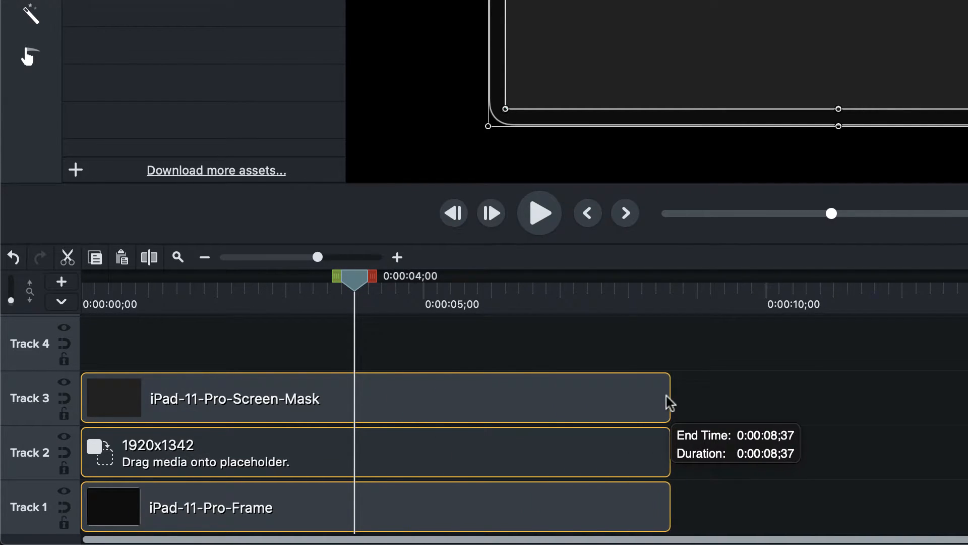
left_click_drag(673, 398, 772, 399)
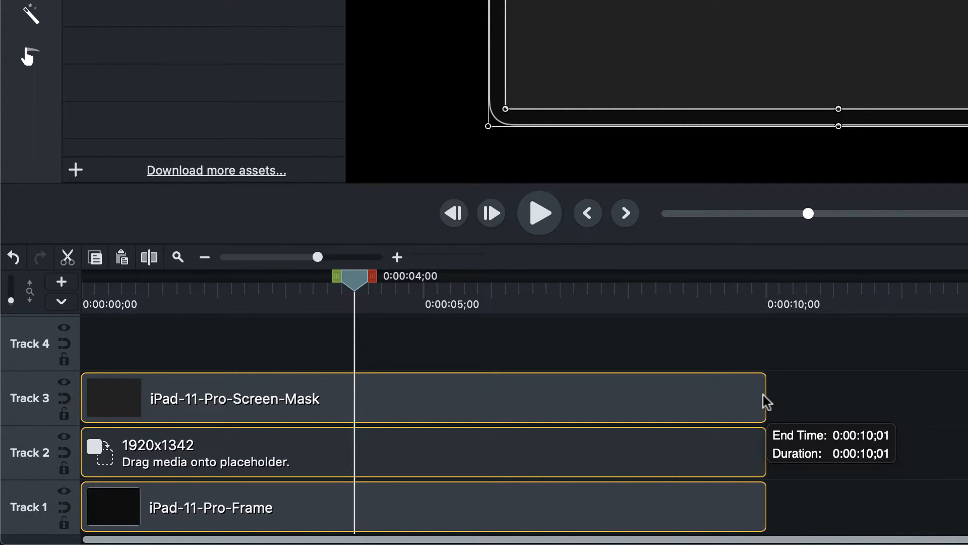
mouse_move(672, 361)
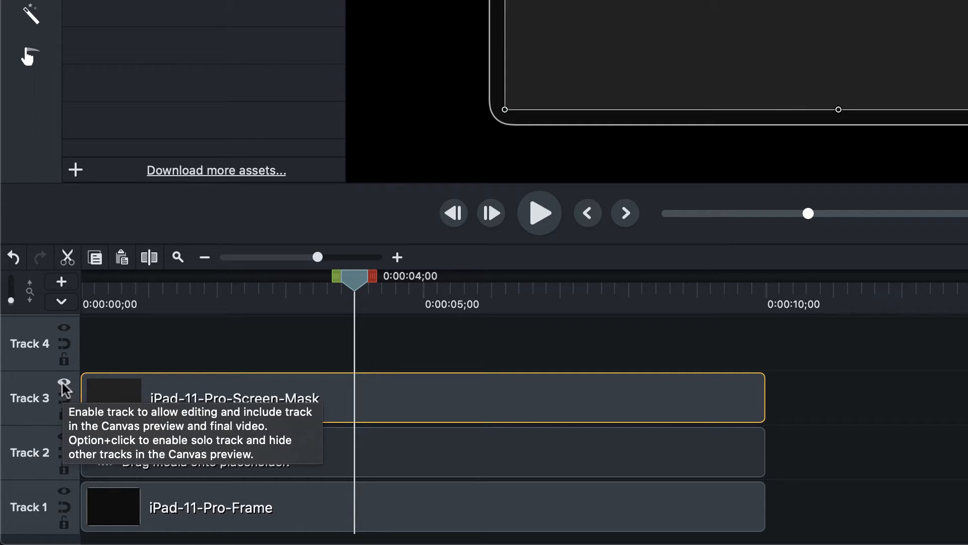
Set Track 3's matte mode to Alpha so the screen mask clips the placeholder, then group the three clips
left_click(63, 384)
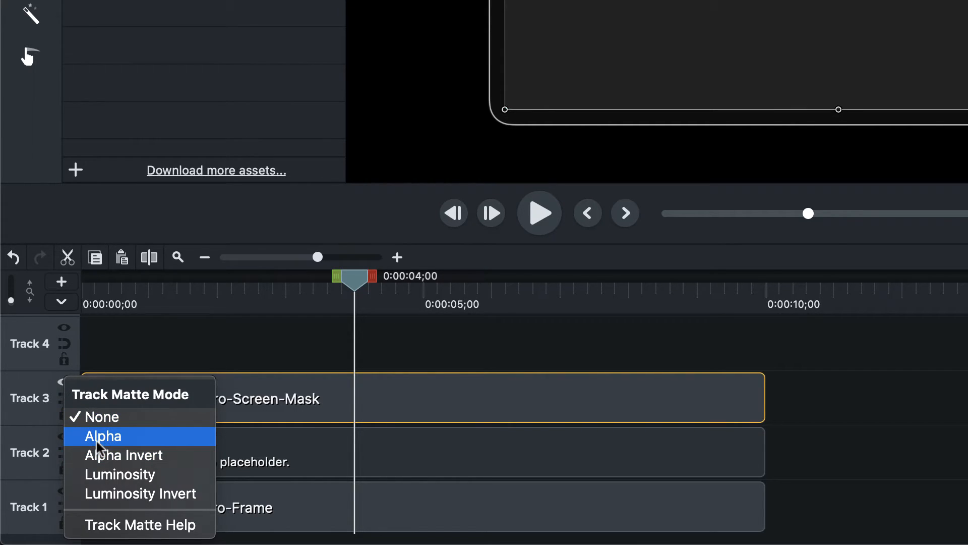
left_click(103, 435)
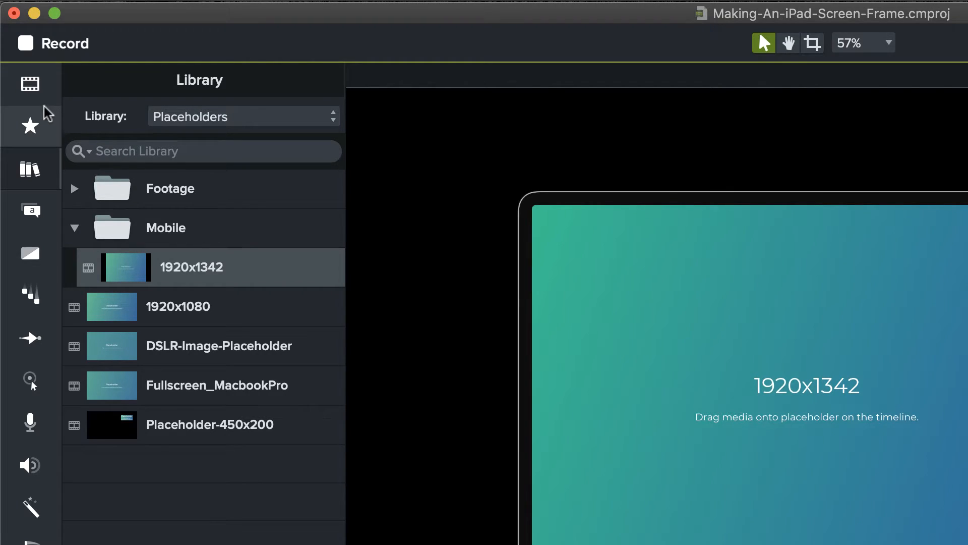
left_click(30, 84)
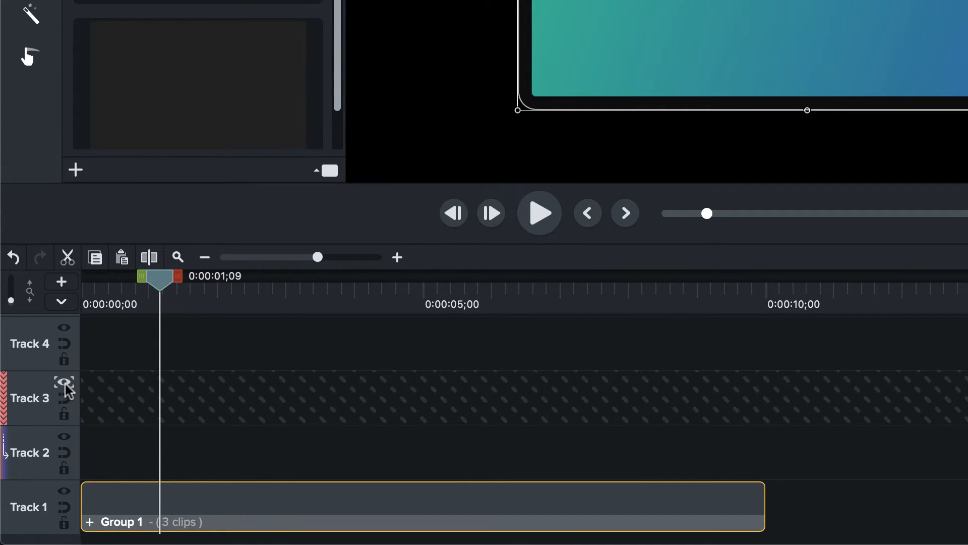
Rename Group 1 on the timeline to iPad-Pro-11-Inch
left_click(64, 381)
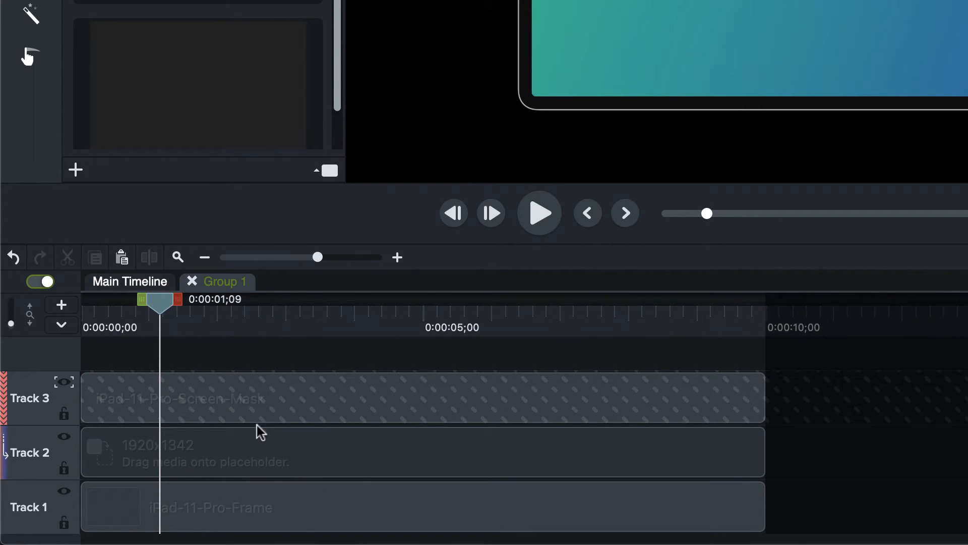
mouse_move(265, 393)
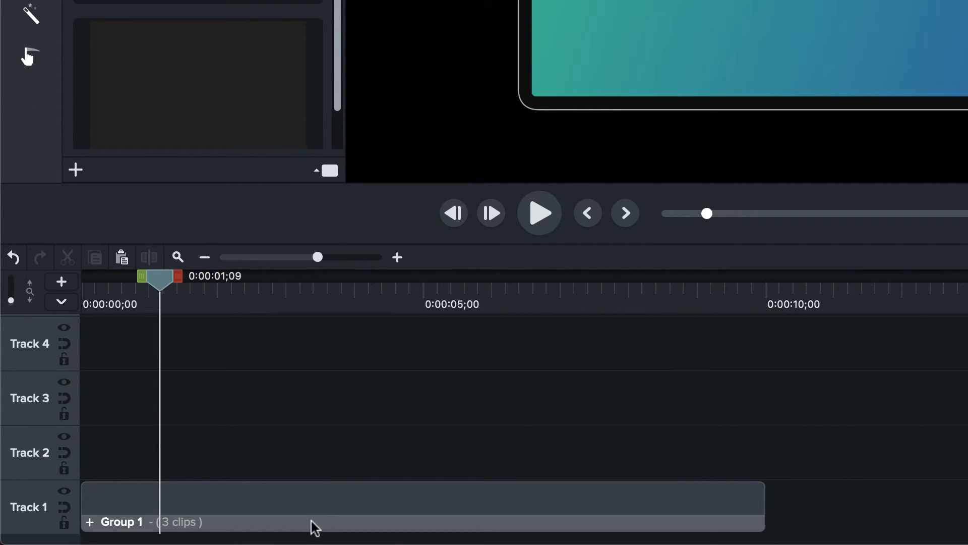
right_click(312, 525)
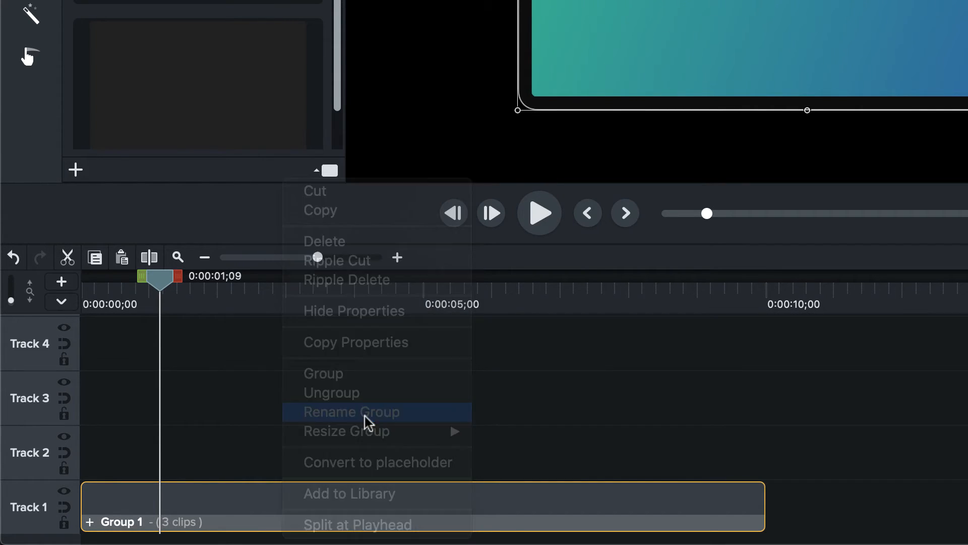
left_click(352, 412)
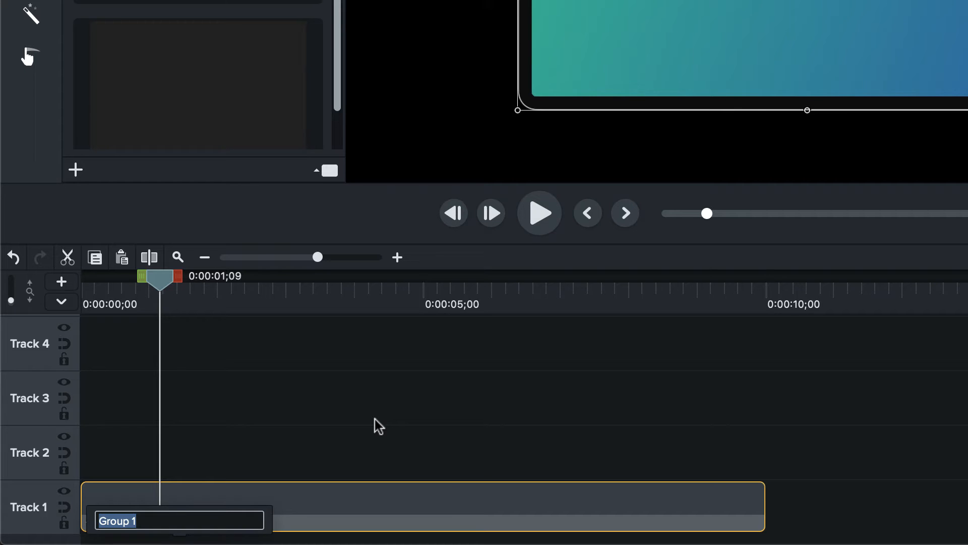
type("iP")
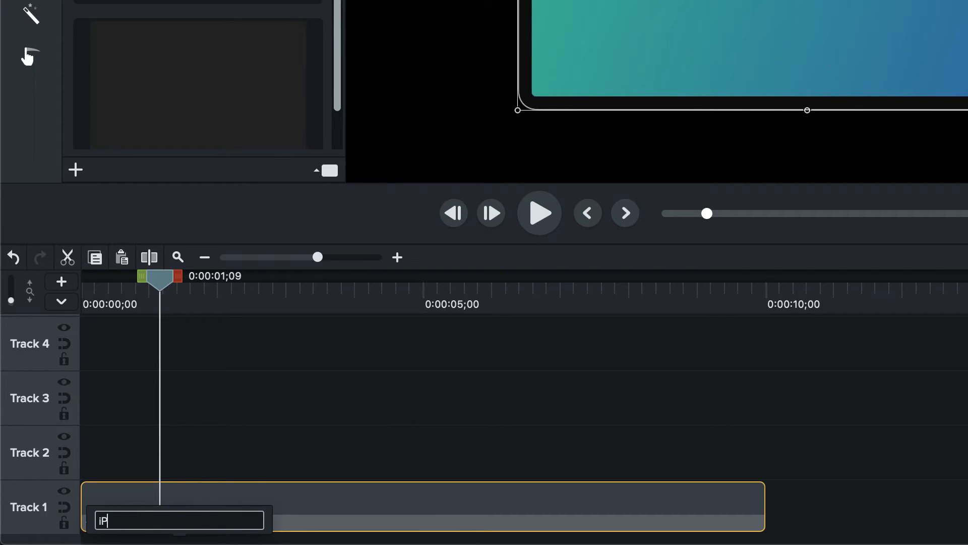
type("ad")
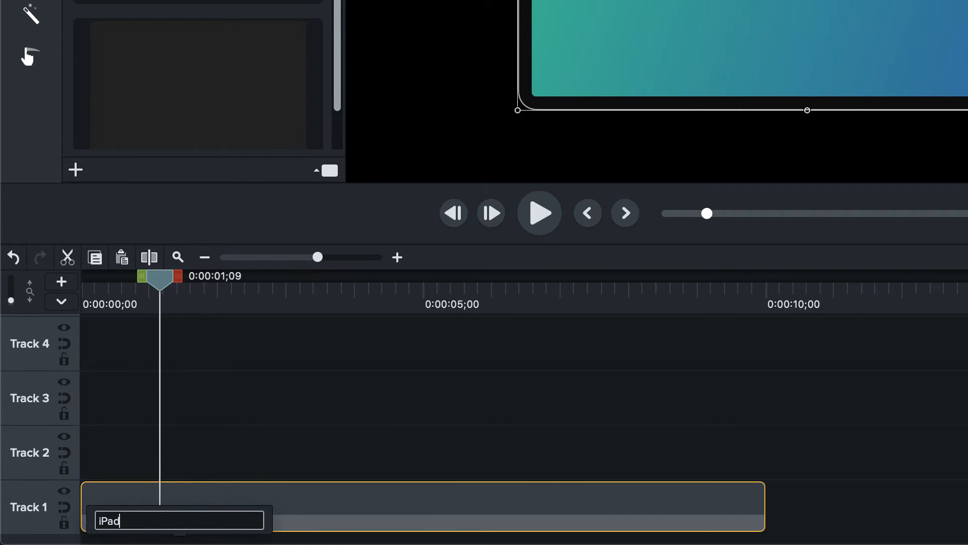
type("-Pro")
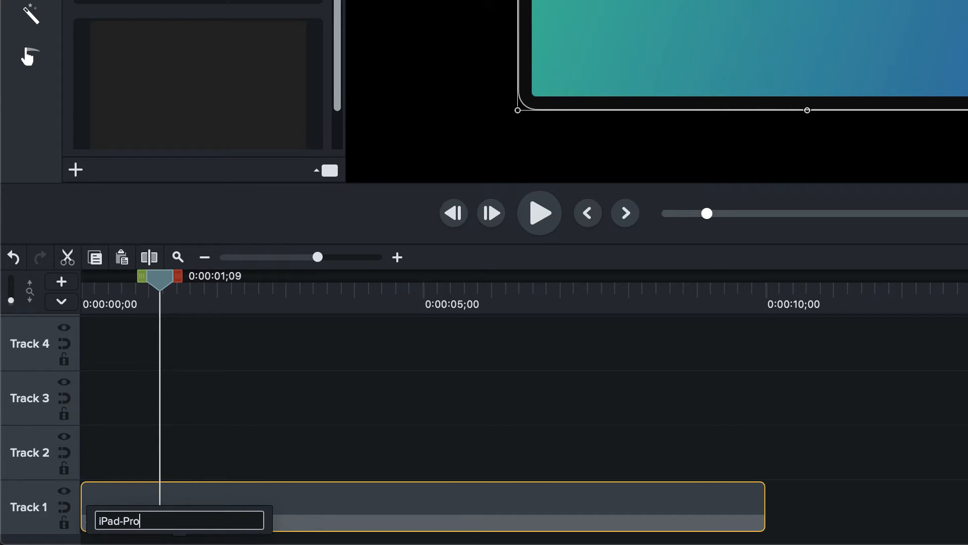
type("-11-Inch")
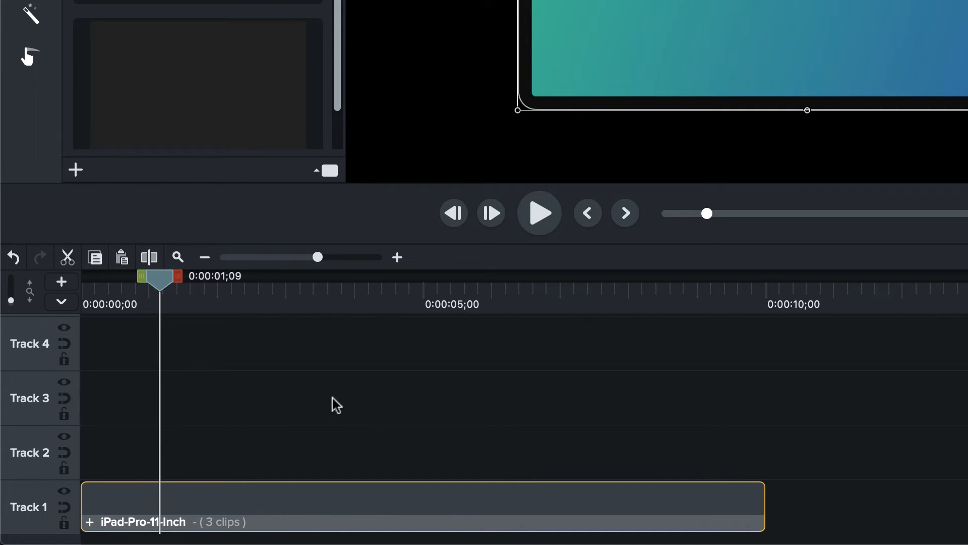
mouse_move(264, 522)
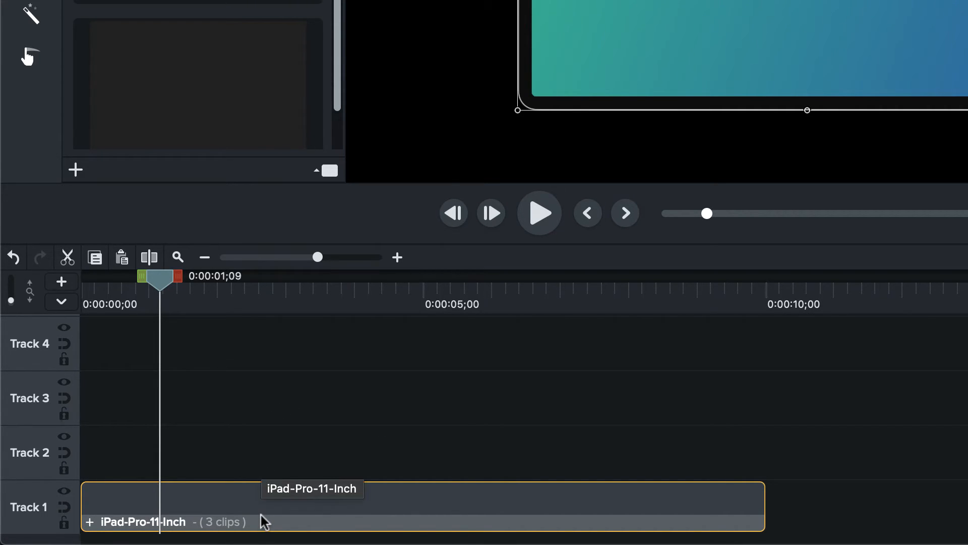
Add the iPad-Pro-11-Inch group to the Library as a reusable asset
right_click(262, 519)
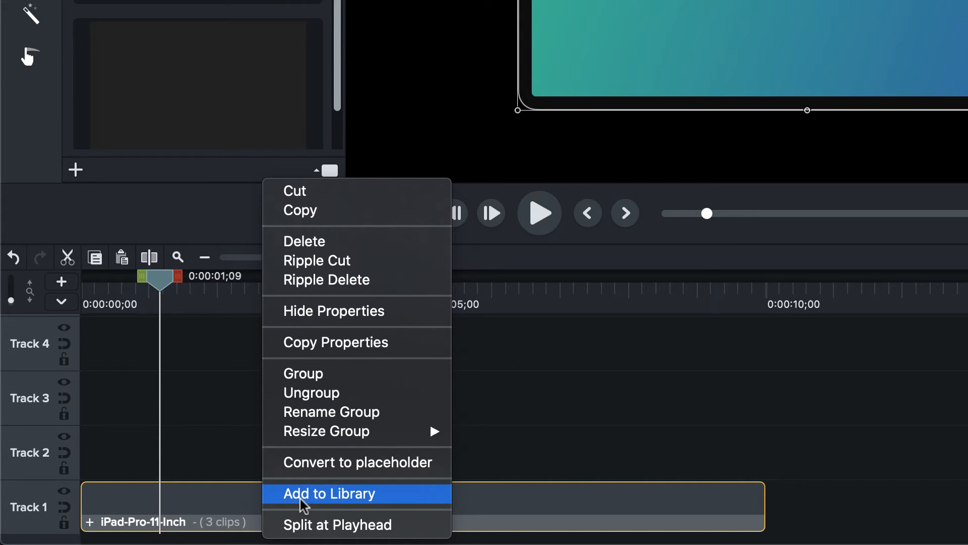
mouse_move(339, 499)
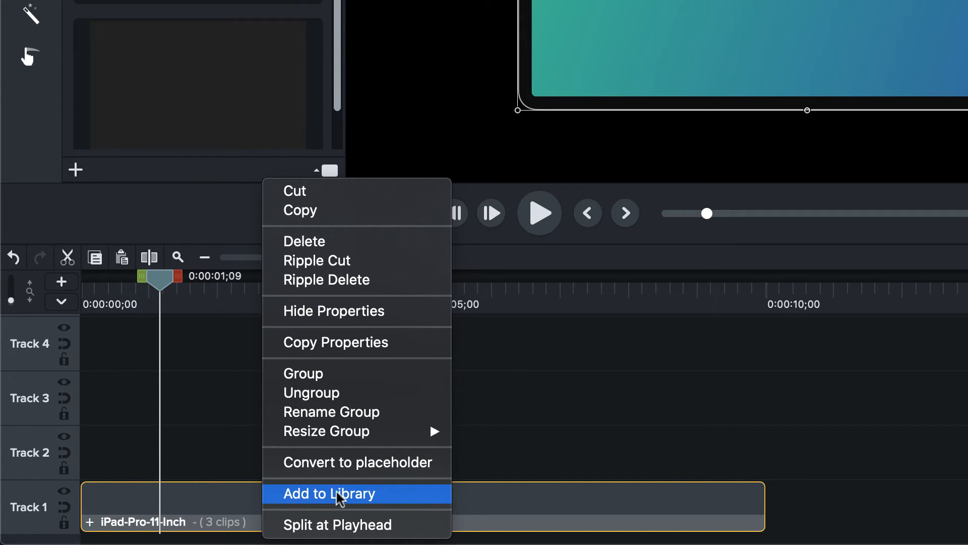
left_click(329, 493)
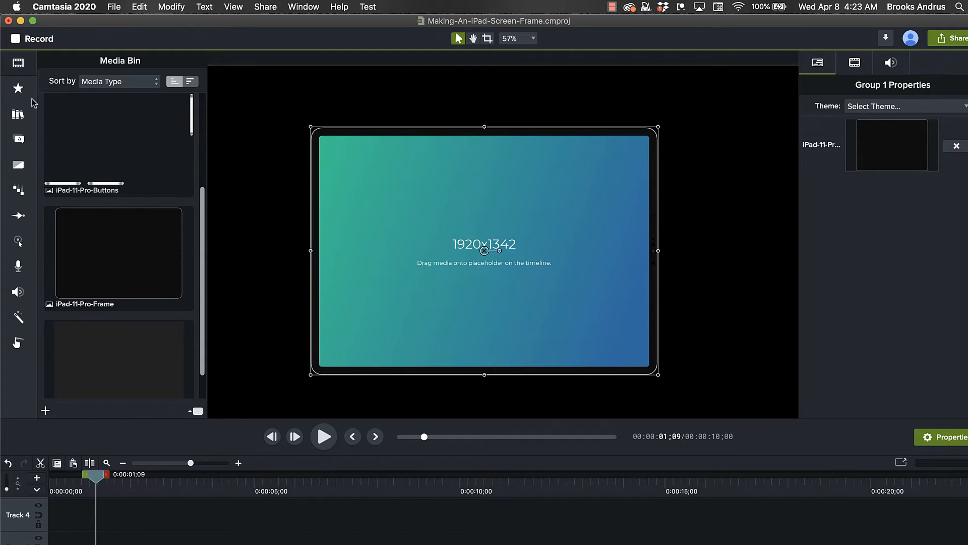
Open the group, drop the iPad sample recording into the placeholder and stretch frame and mask to its length
left_click(18, 63)
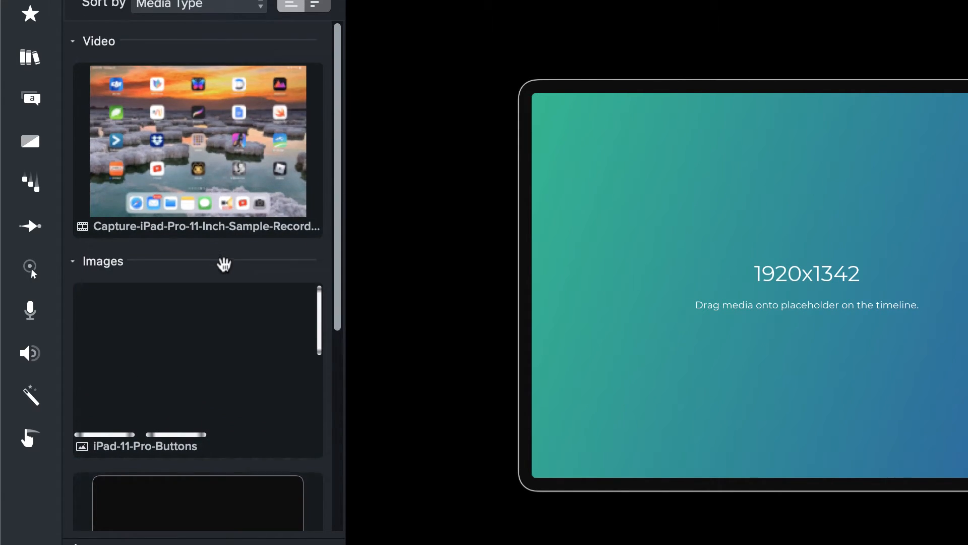
left_click(197, 130)
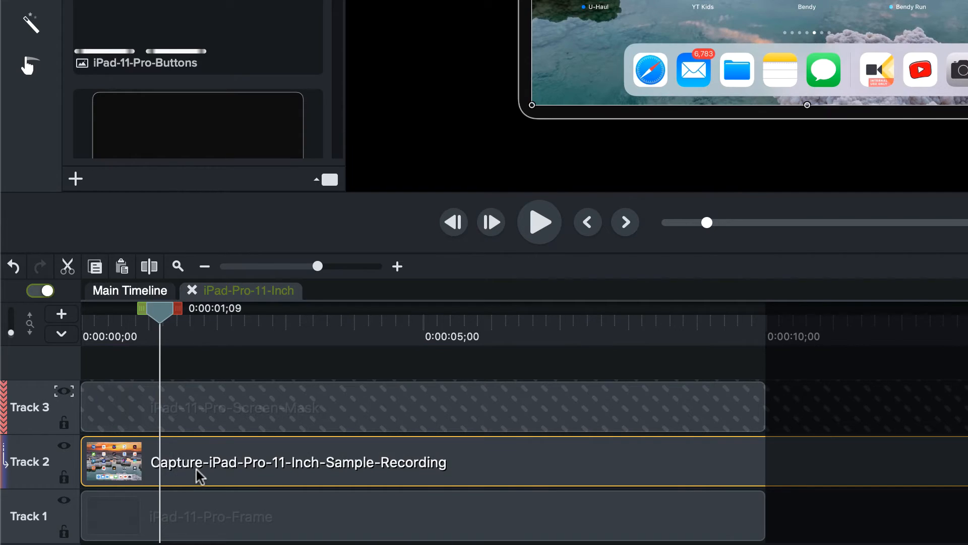
mouse_move(688, 391)
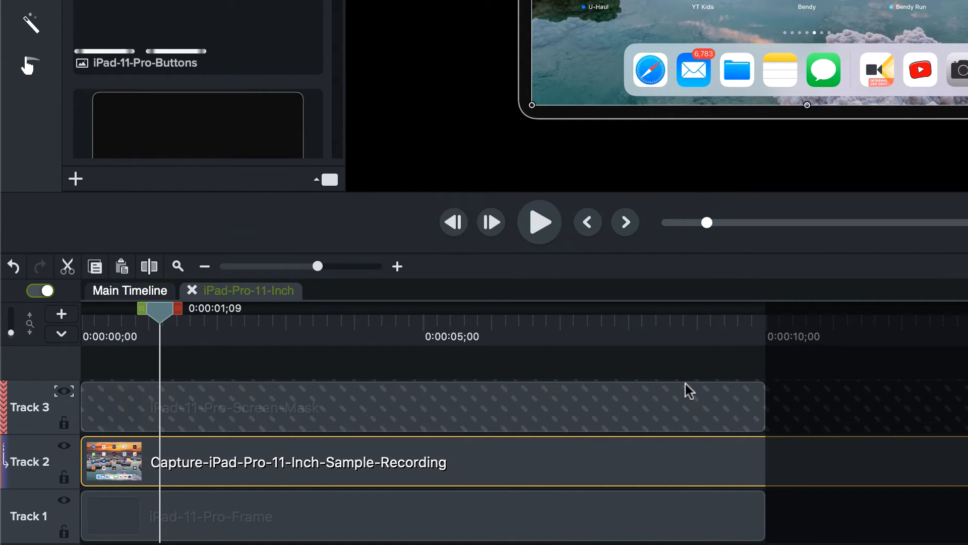
left_click(421, 406)
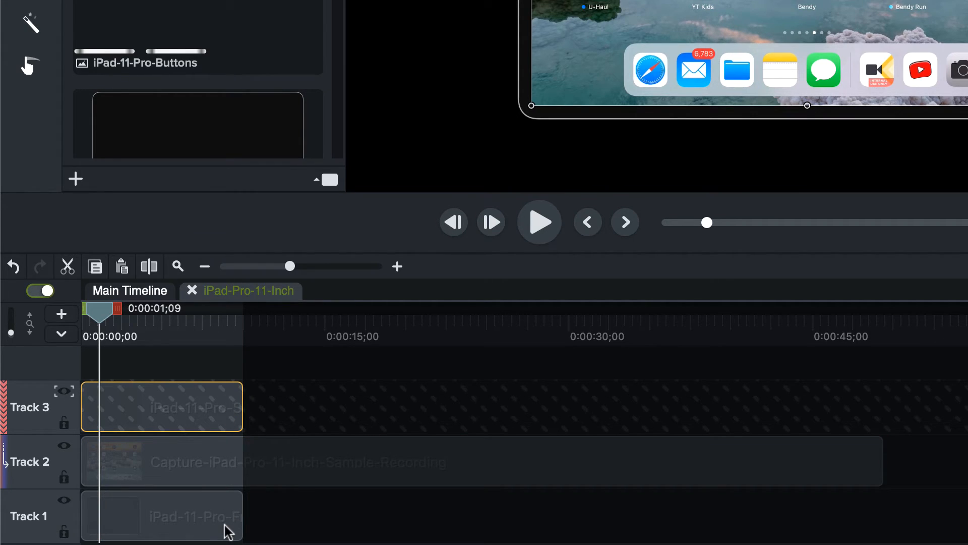
left_click_drag(243, 406, 540, 406)
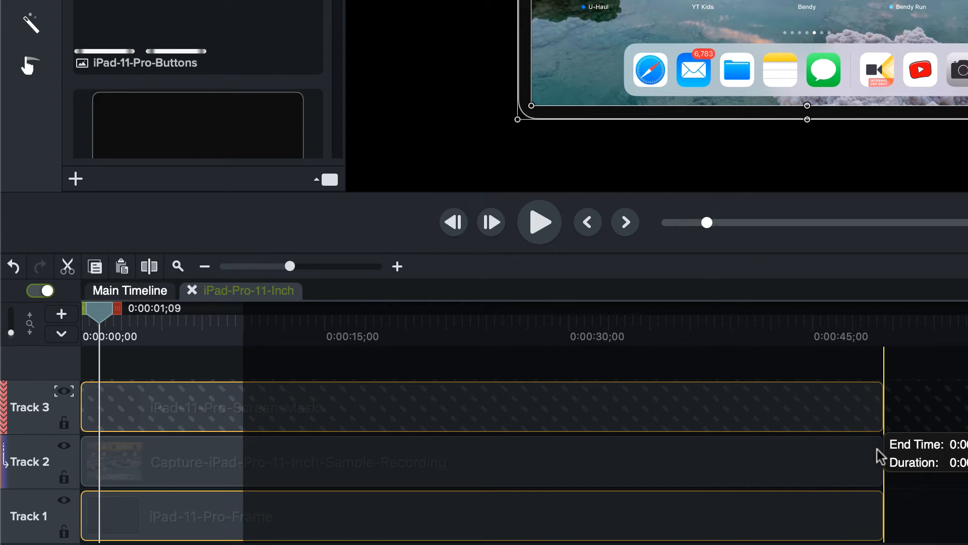
mouse_move(678, 377)
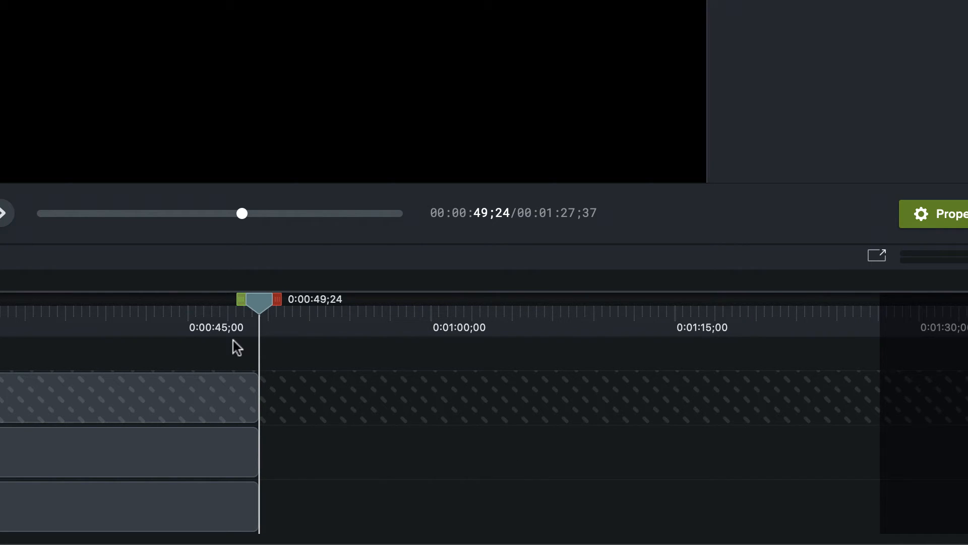
Close the group tab to return to the main timeline and open the canvas view options
left_click(248, 281)
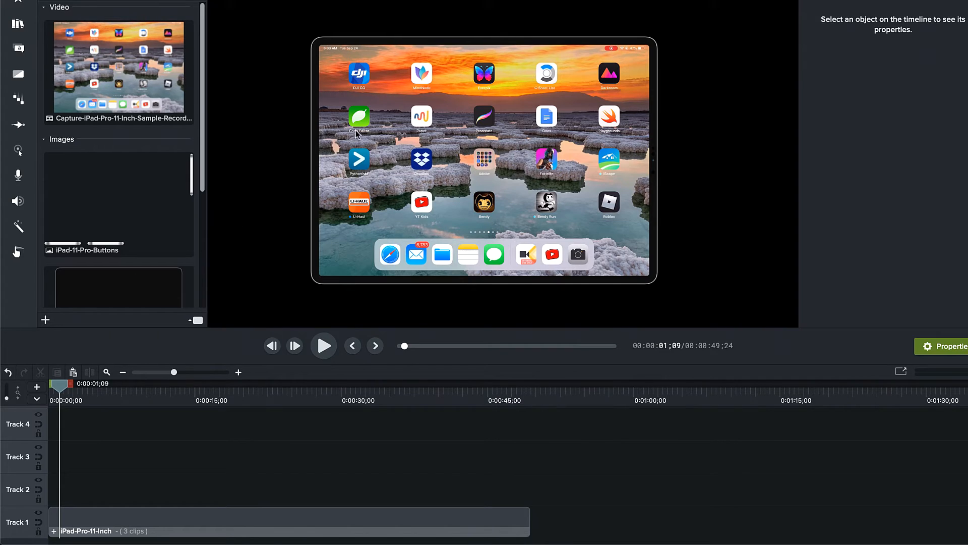
left_click(523, 64)
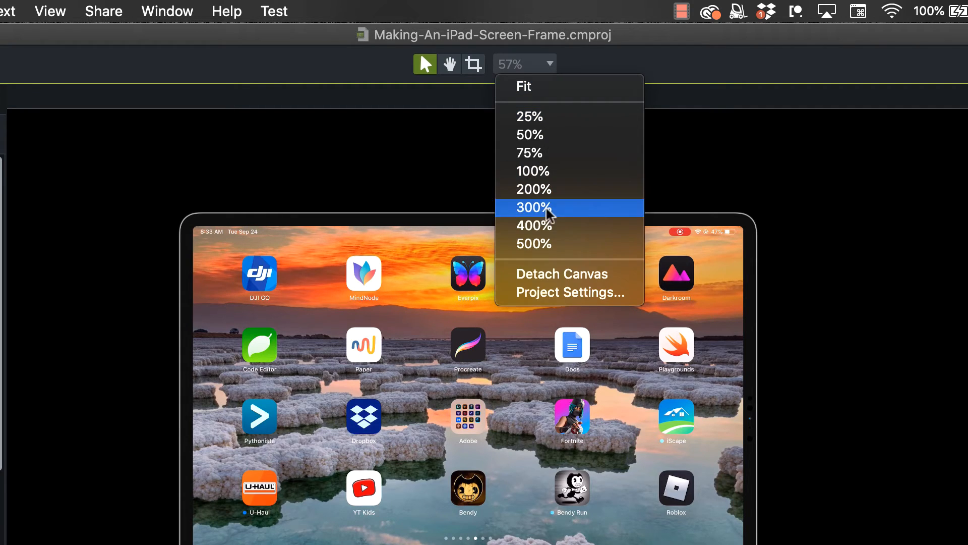
Set the project dimensions to 1080p (1920x1080) in Project Settings and apply
left_click(532, 207)
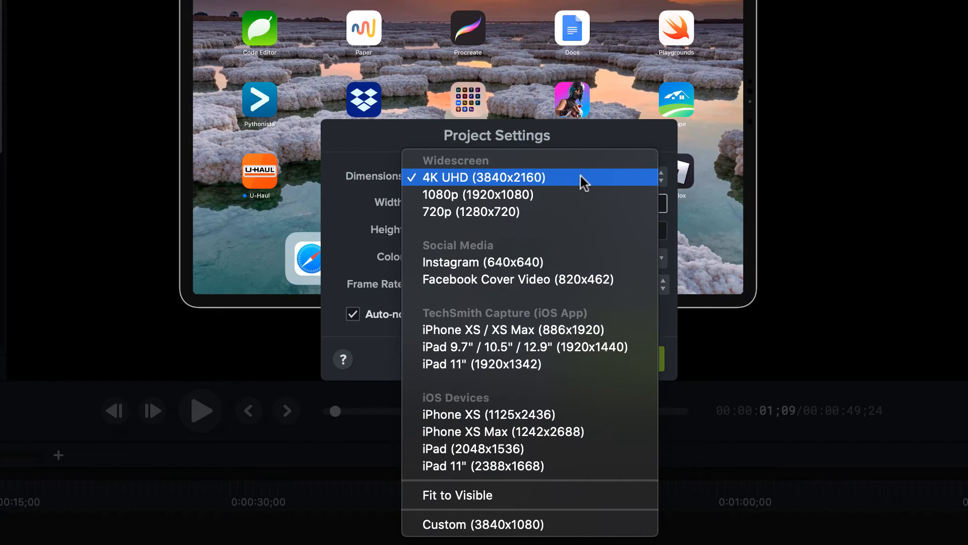
left_click(477, 194)
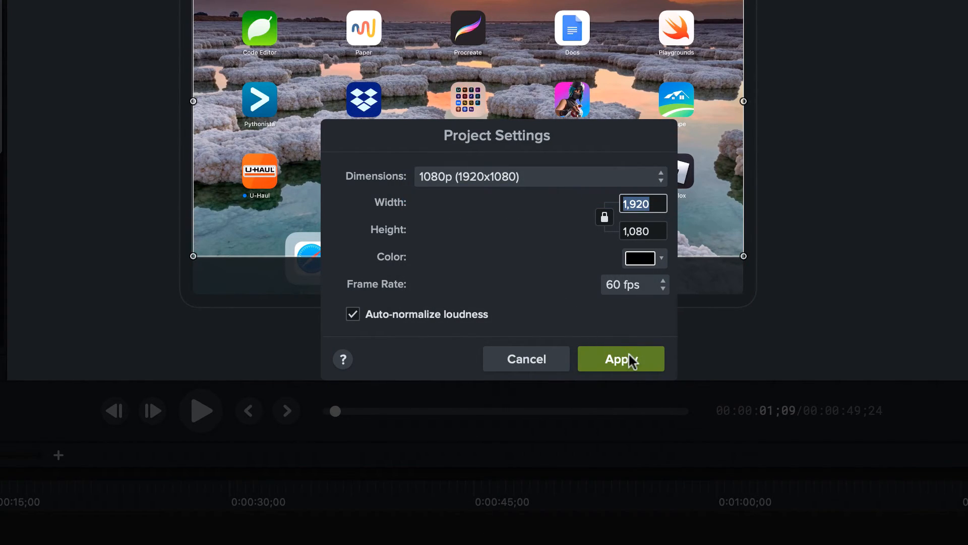
left_click(619, 358)
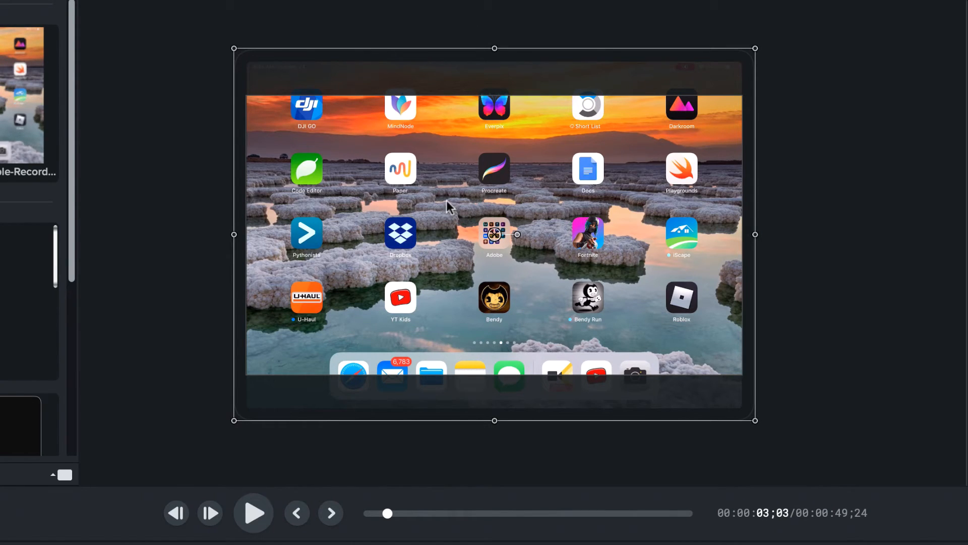
mouse_move(420, 195)
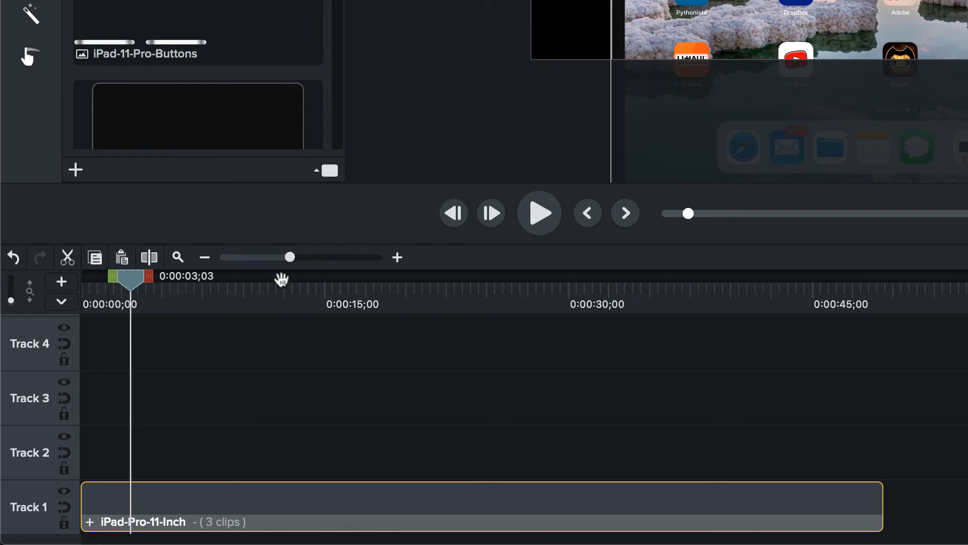
Add a Custom animation to the iPad-Pro-11-Inch group after 12 seconds and extend it to end at 0:00:13;19
left_click_drag(127, 279, 284, 278)
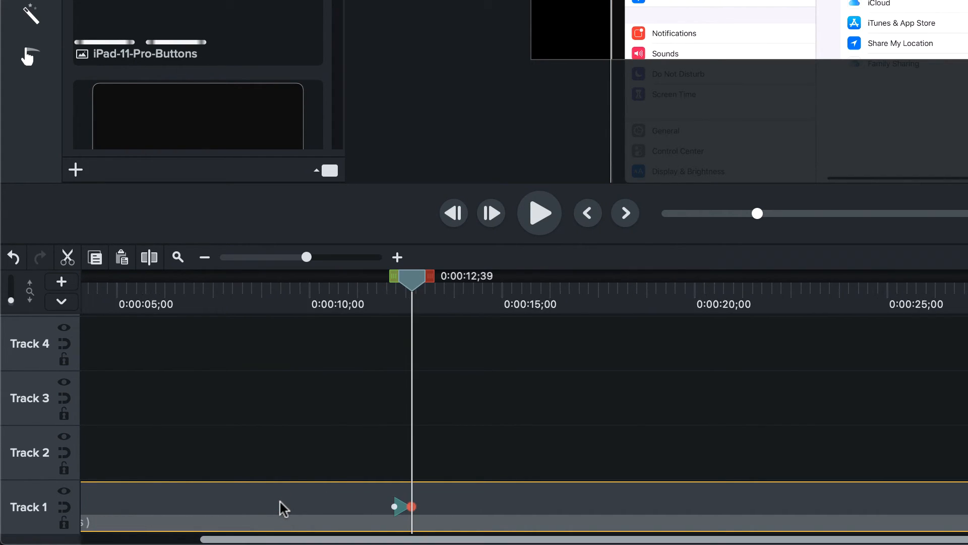
left_click_drag(308, 256, 346, 256)
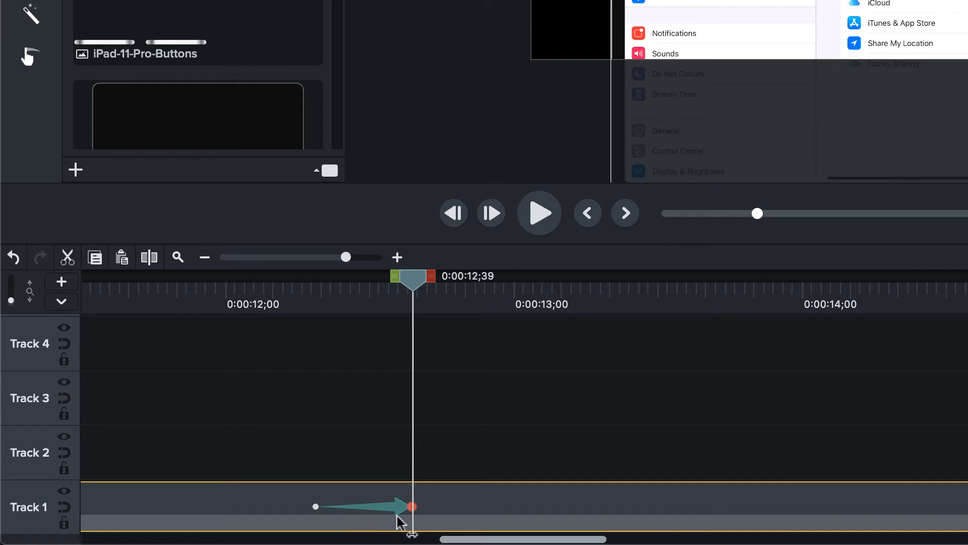
left_click_drag(412, 506, 460, 506)
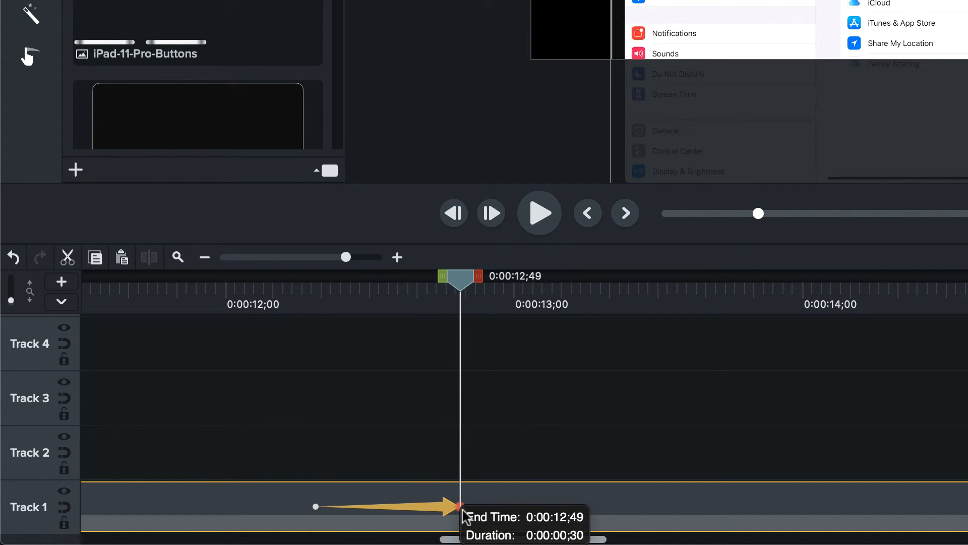
left_click_drag(460, 506, 578, 506)
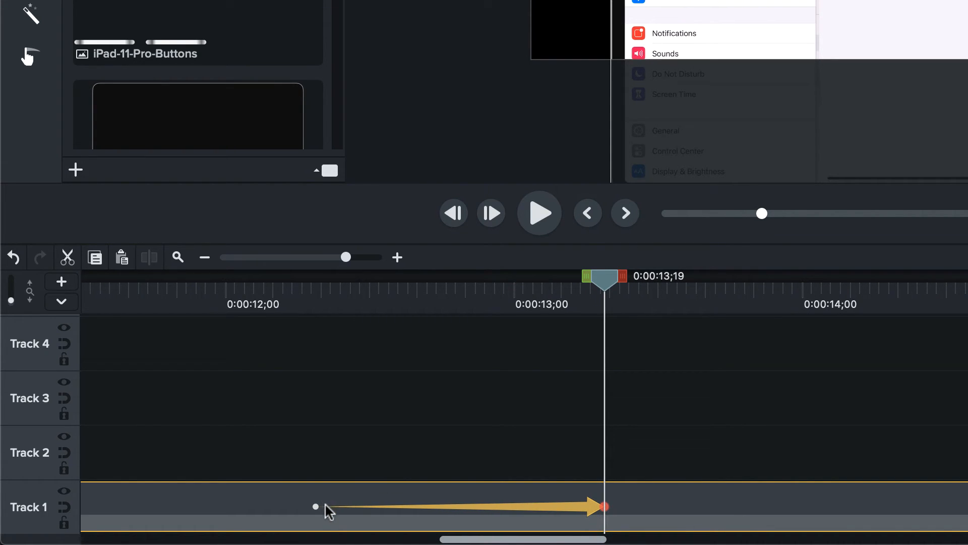
left_click_drag(604, 276, 315, 275)
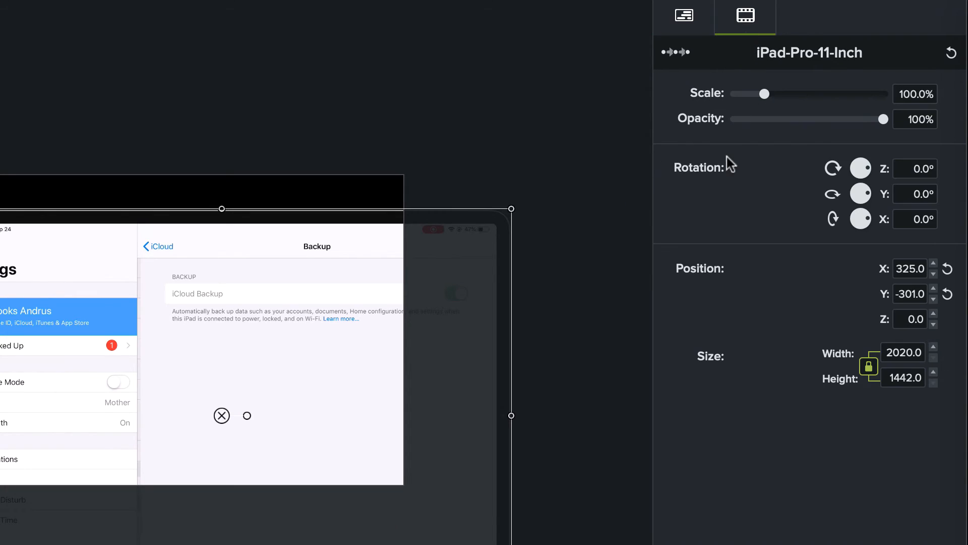
mouse_move(823, 150)
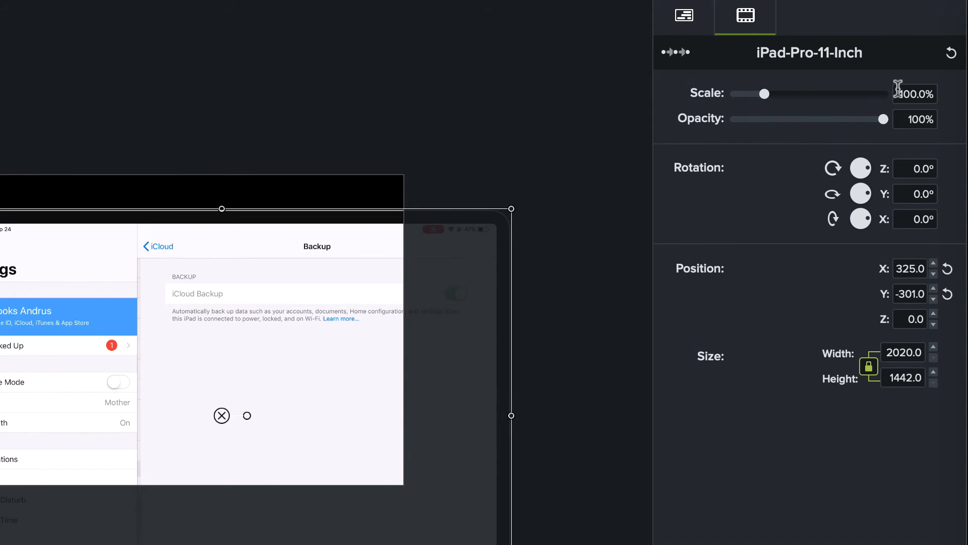
Set the group's end-of-animation scale to 80% with position X 0, Y -36
left_click(914, 93)
type("80")
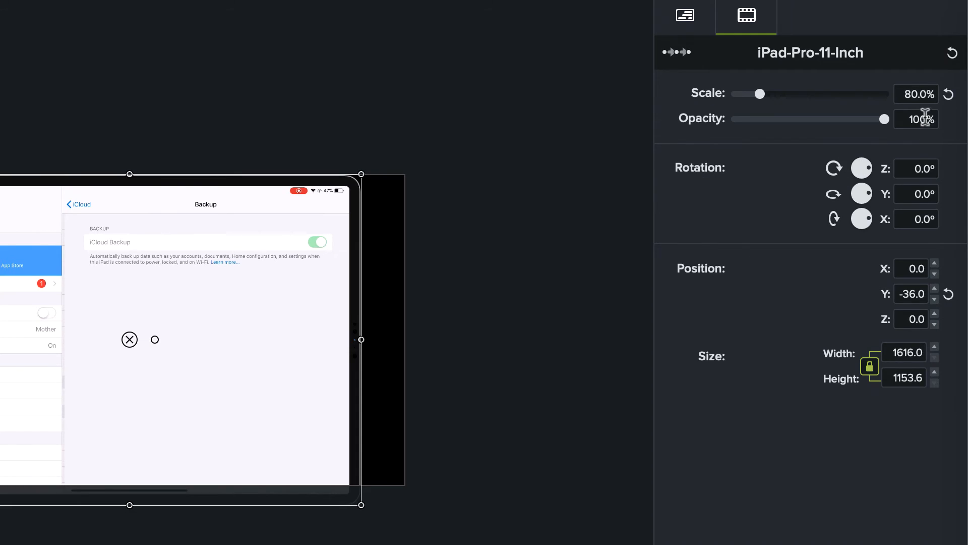
left_click(916, 93)
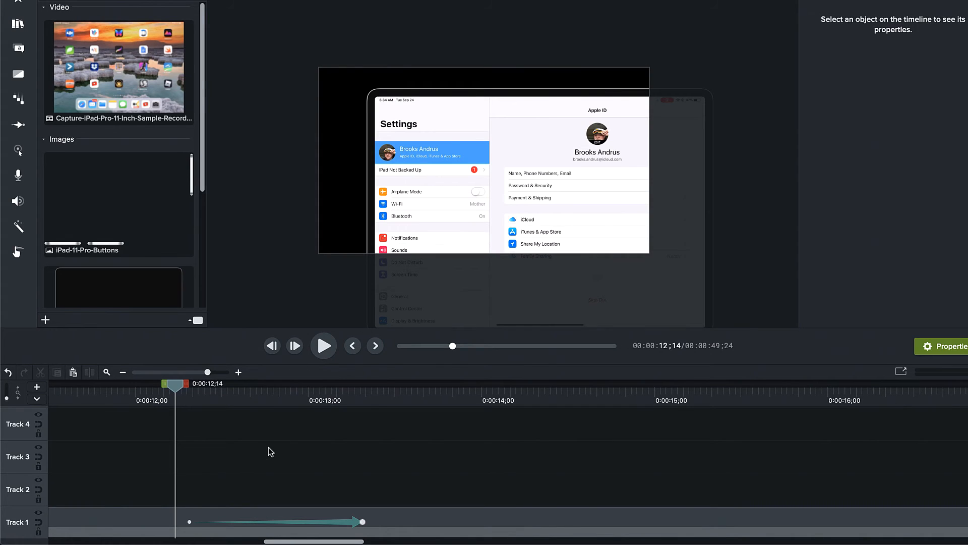
left_click(323, 344)
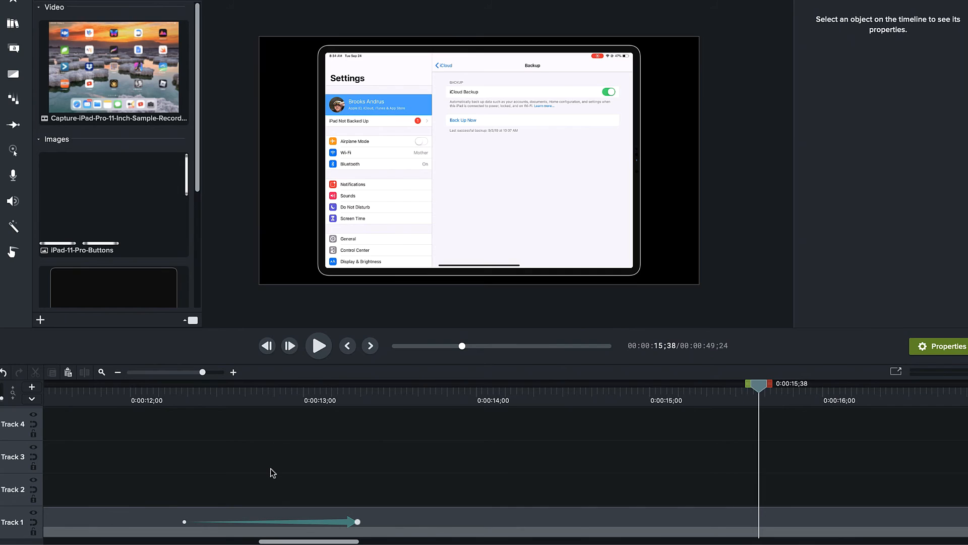
left_click_drag(270, 521, 270, 455)
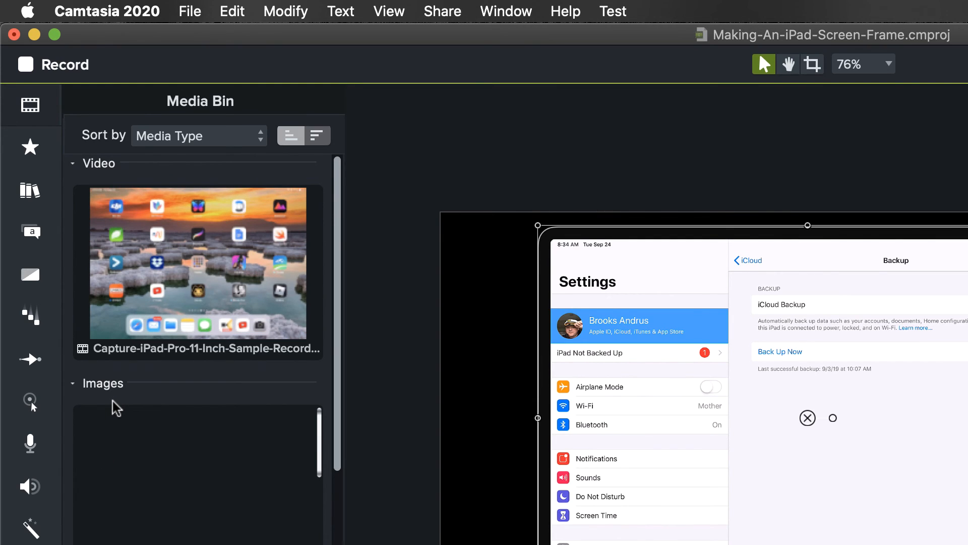
Open Favorites to get the pink rectangle shape for the background
left_click(30, 146)
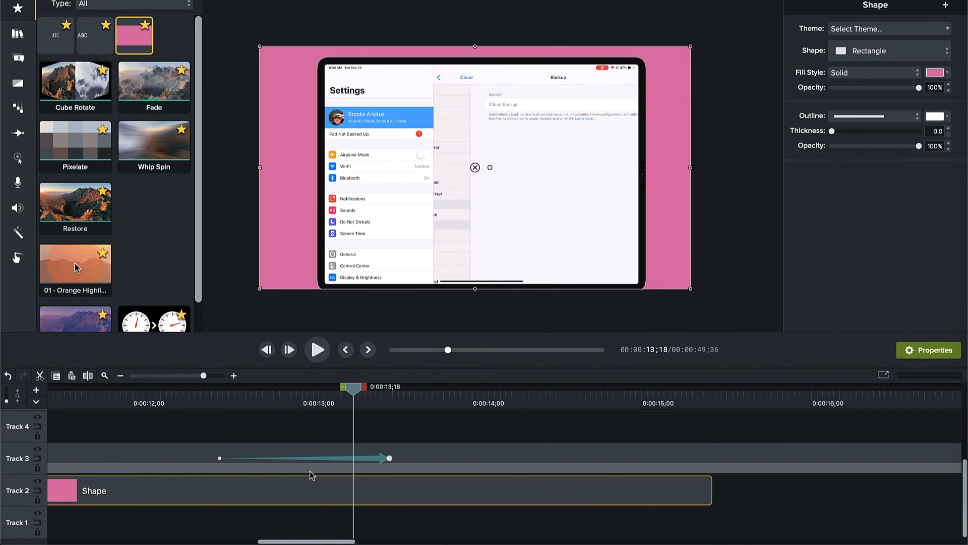
mouse_move(291, 503)
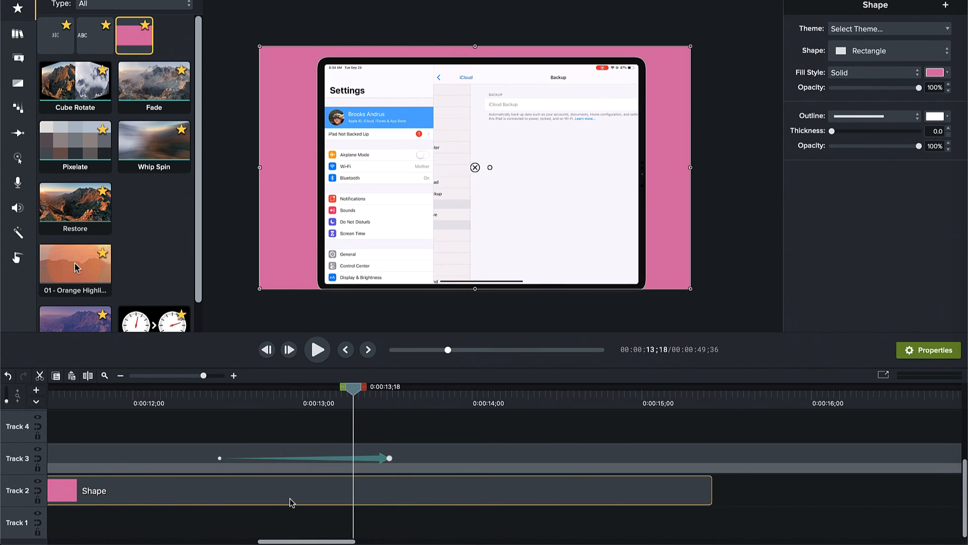
mouse_move(292, 502)
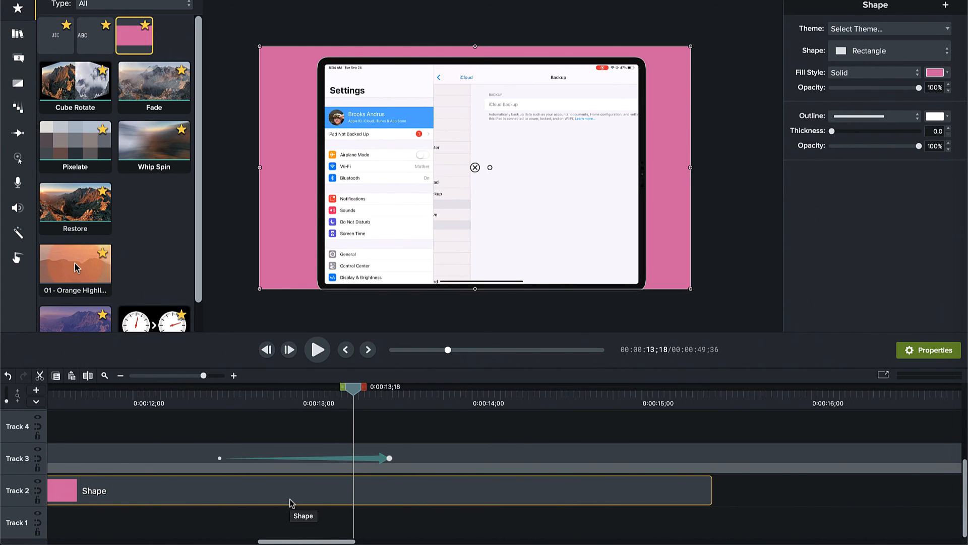
mouse_move(297, 492)
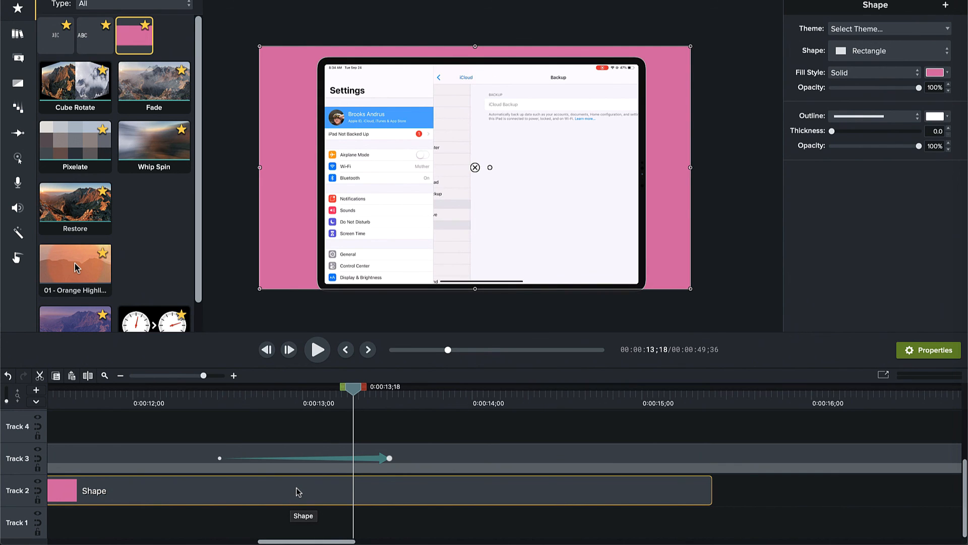